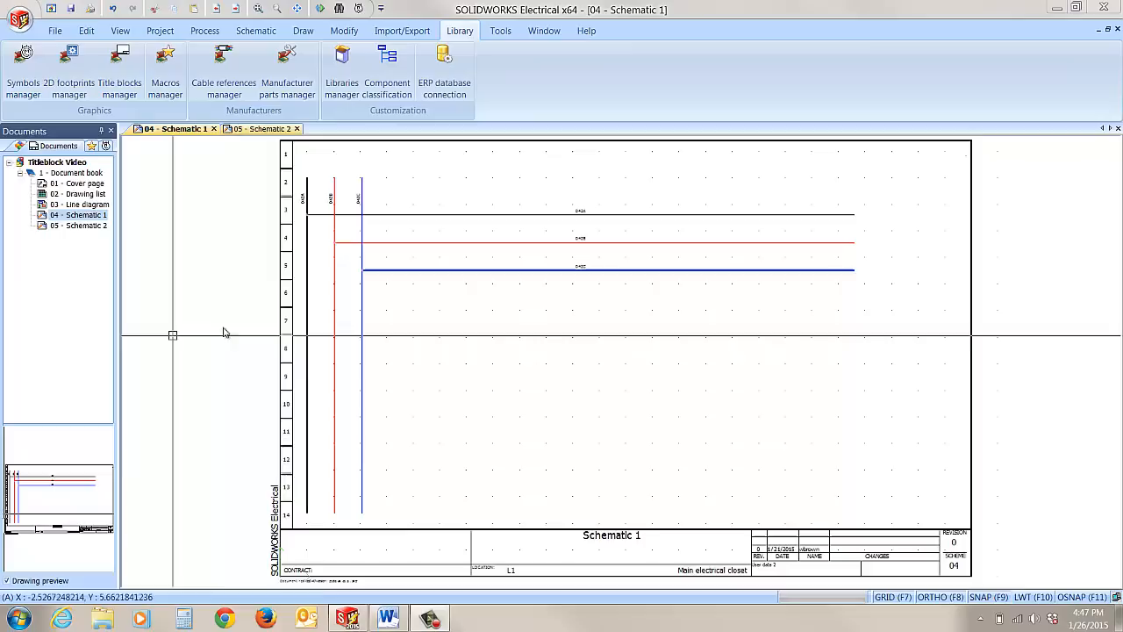
{"action": "mouse_move", "coordinate": [297, 385]}
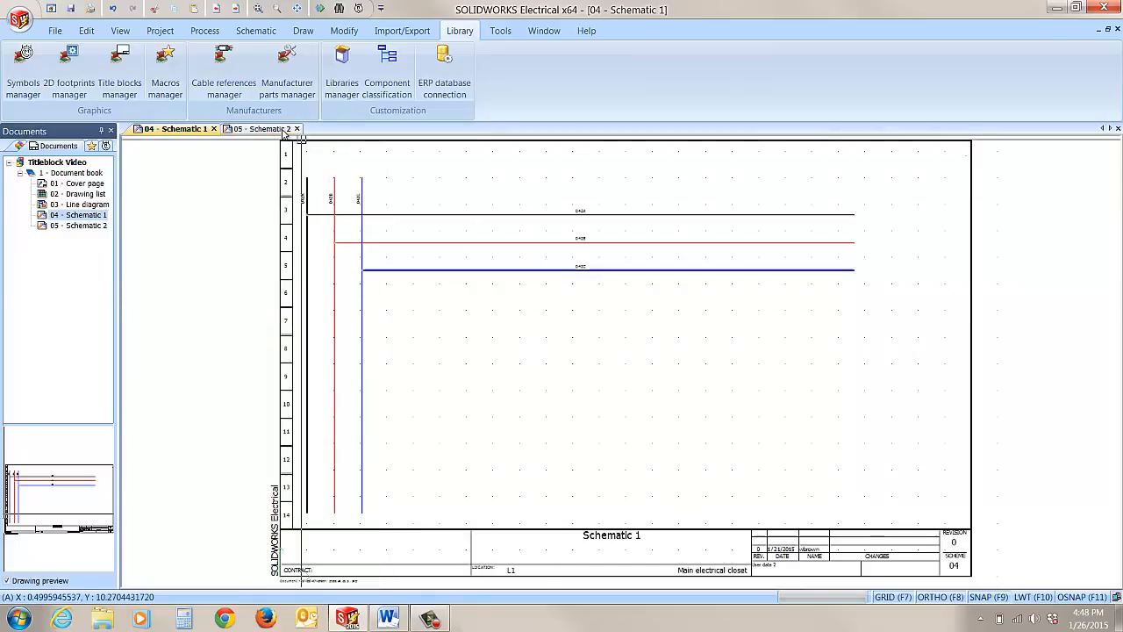
Make Schematic 2 the active sheet before browsing B-size title block templates.
{"action": "left_click", "coordinate": [260, 130]}
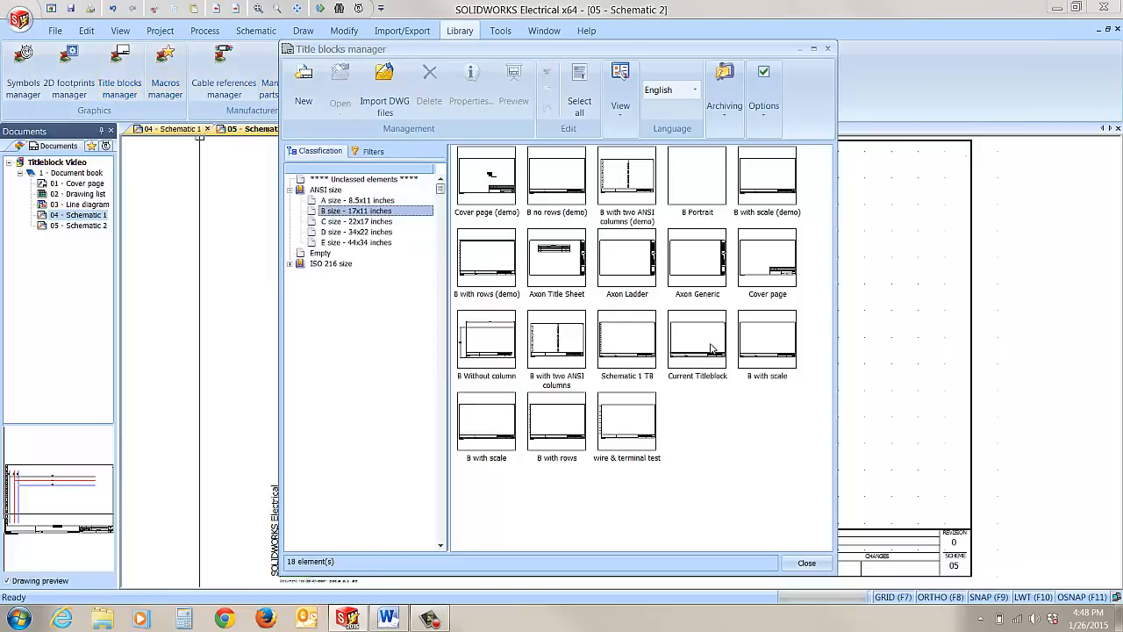
Copy and paste the Current Titleblock template and rename the duplicate Schematic 2.
{"action": "right_click", "coordinate": [696, 341]}
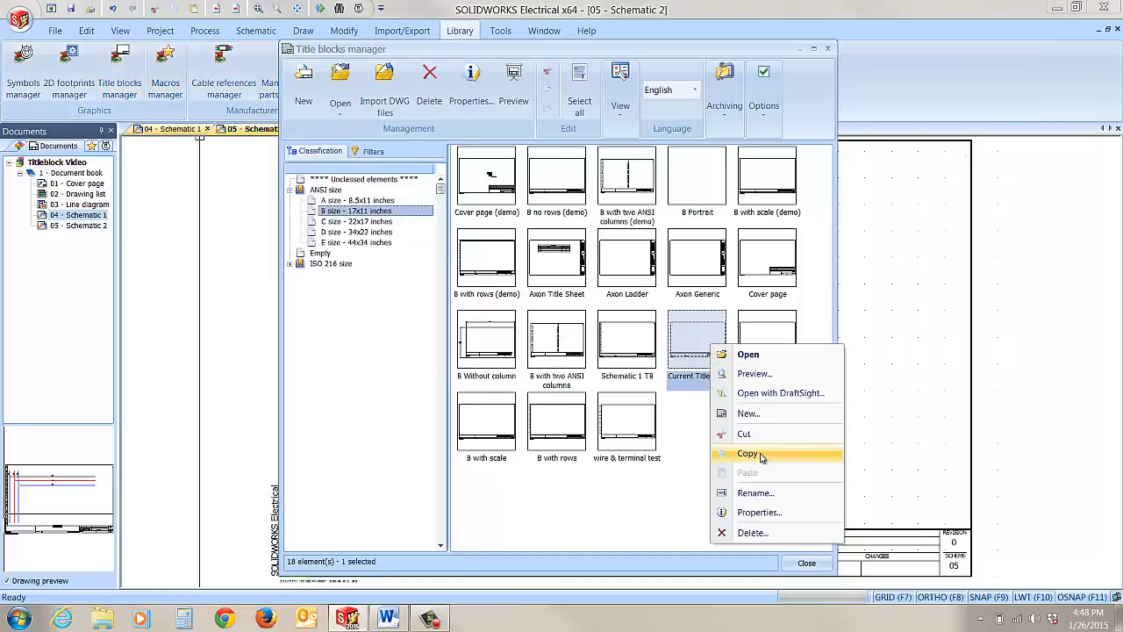
{"action": "left_click", "coordinate": [747, 453]}
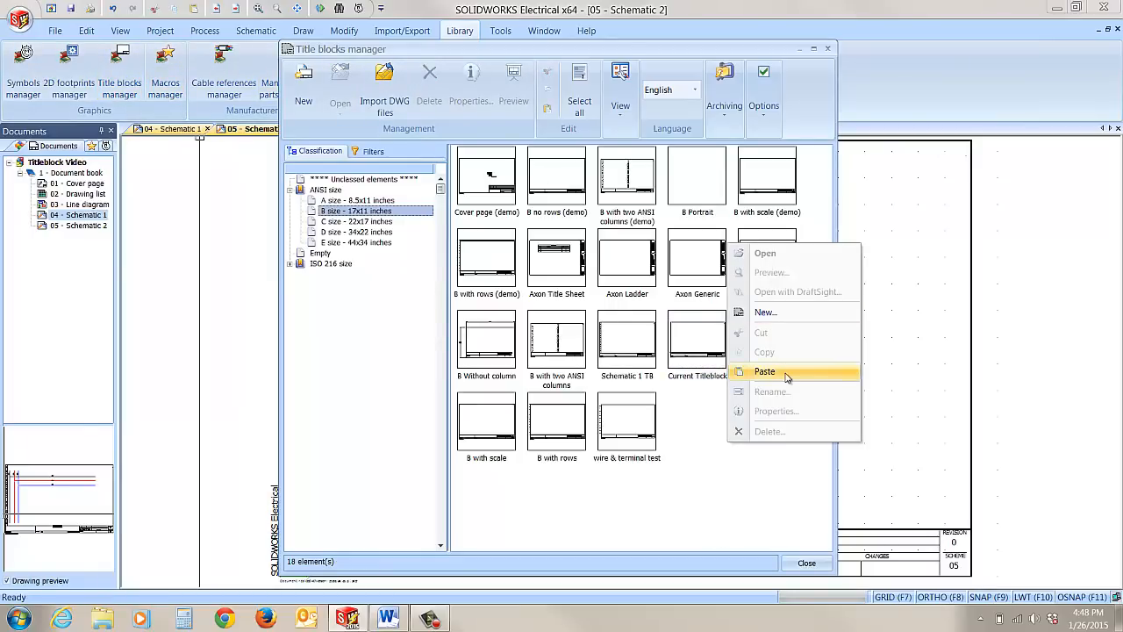
{"action": "left_click", "coordinate": [765, 372]}
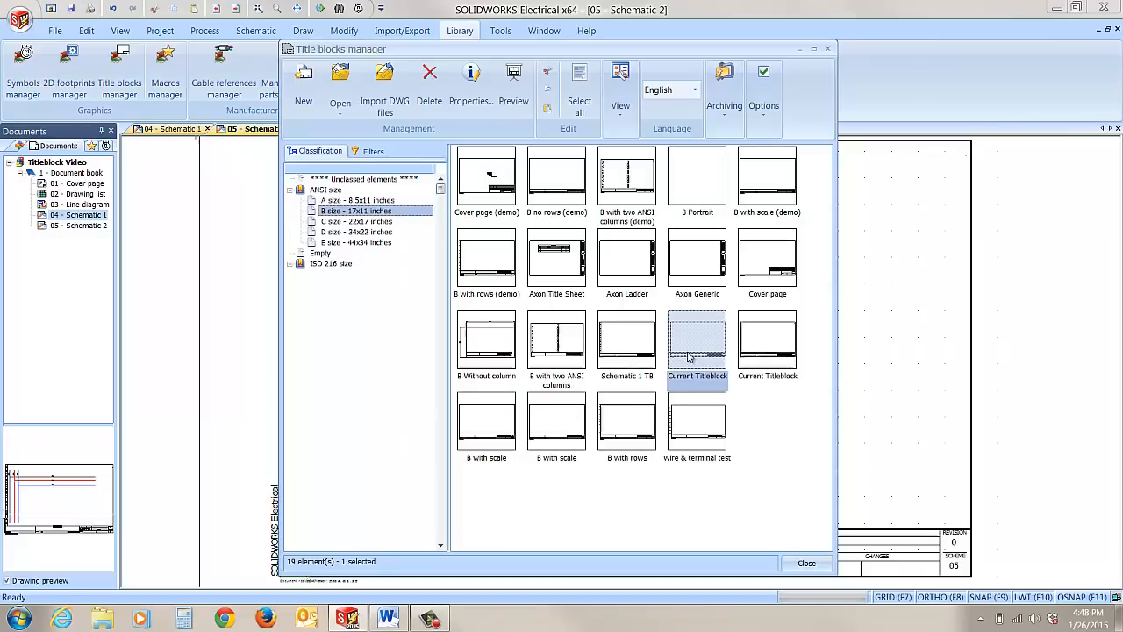
{"action": "left_click", "coordinate": [470, 88]}
{"action": "type", "text": "Schematic 2"}
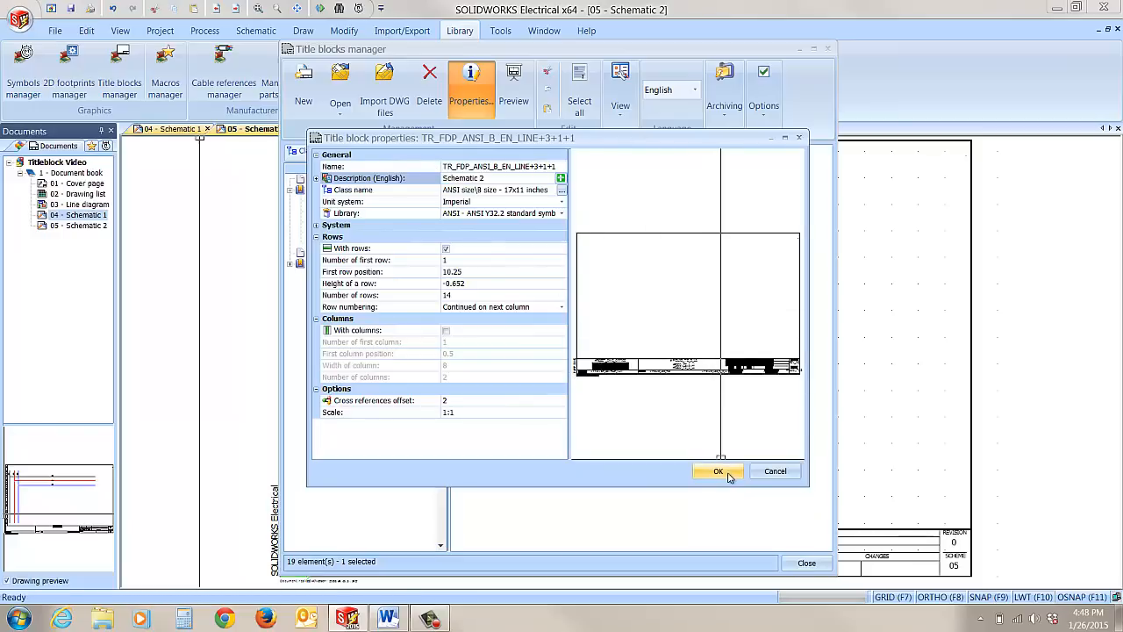
{"action": "left_click", "coordinate": [718, 470]}
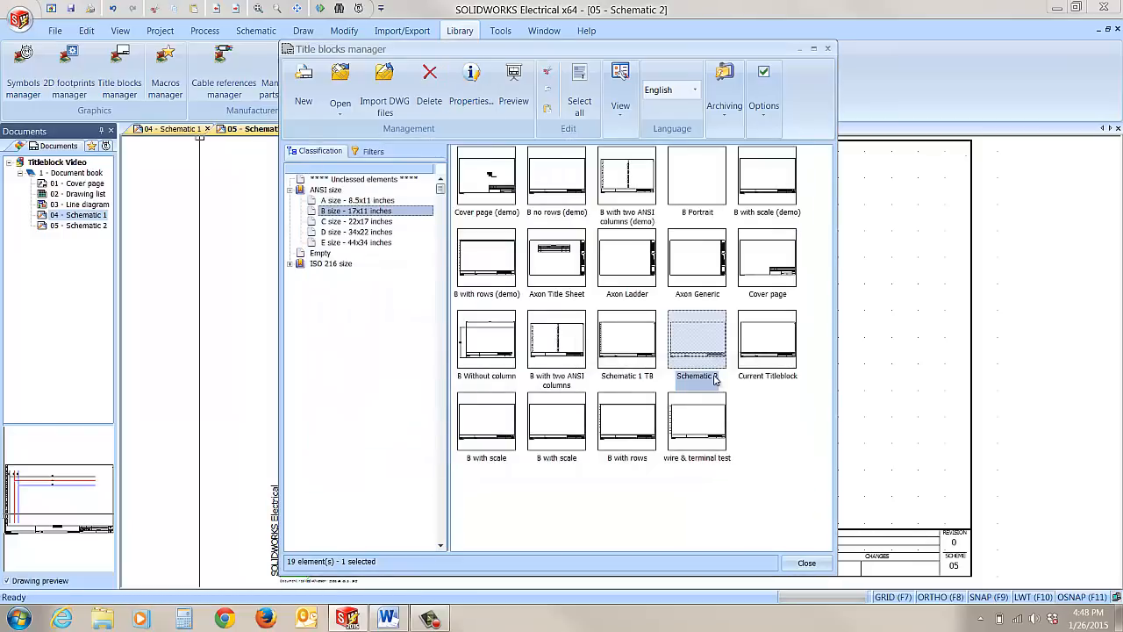
Edit the Schematic 2 title block, leaving With rows enabled at 14 rows.
{"action": "double_click", "coordinate": [697, 341]}
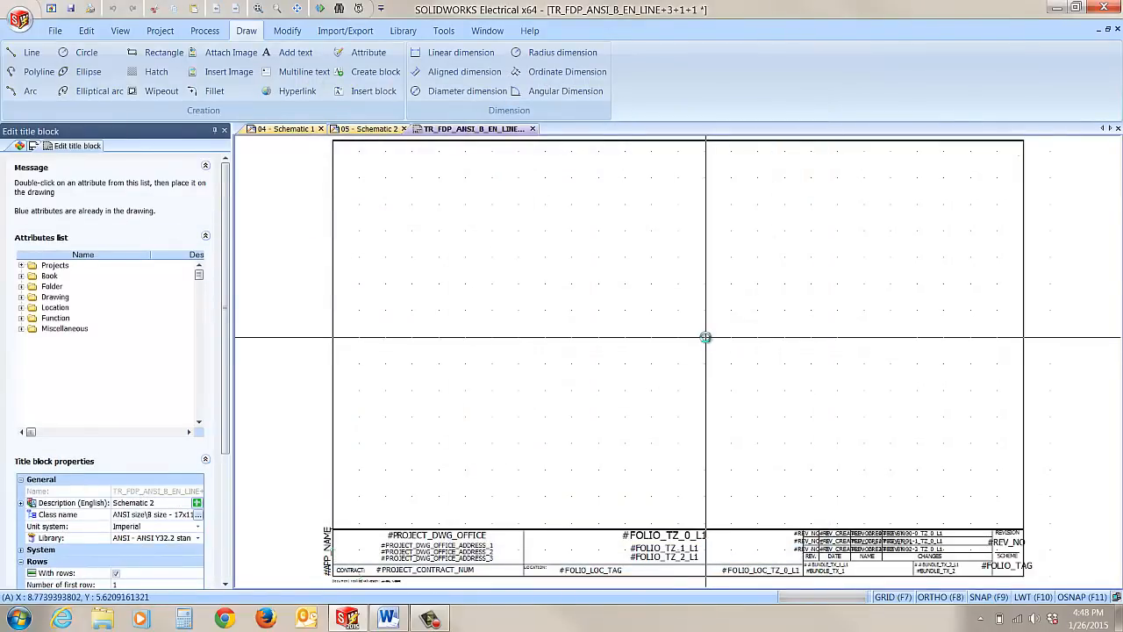
{"action": "mouse_move", "coordinate": [705, 337]}
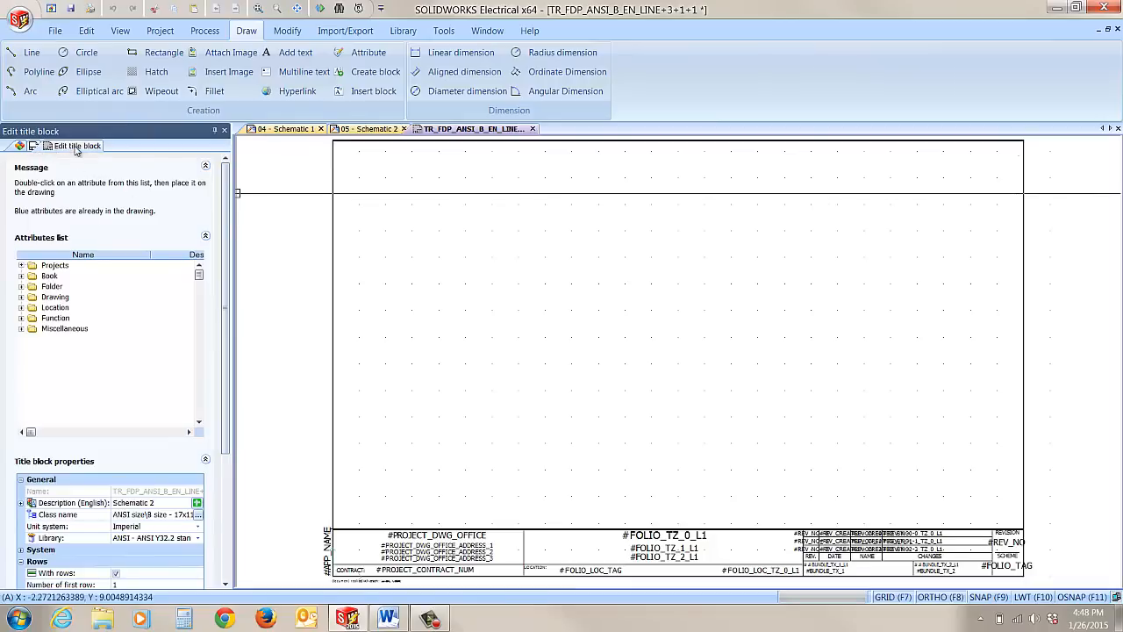
{"action": "mouse_move", "coordinate": [119, 239]}
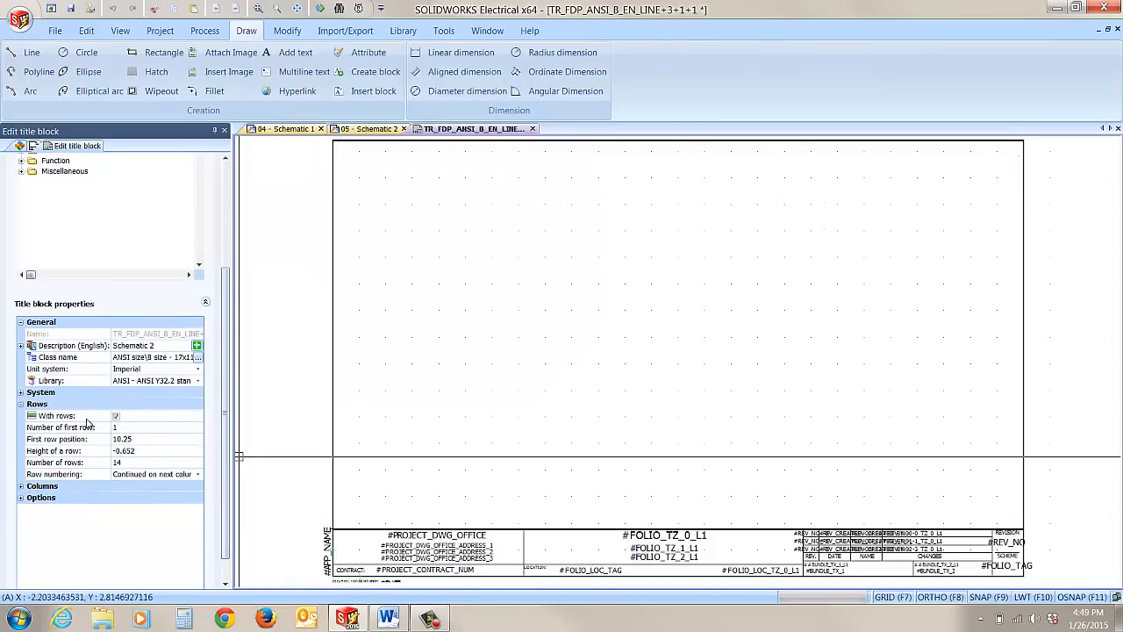
{"action": "left_click", "coordinate": [116, 414]}
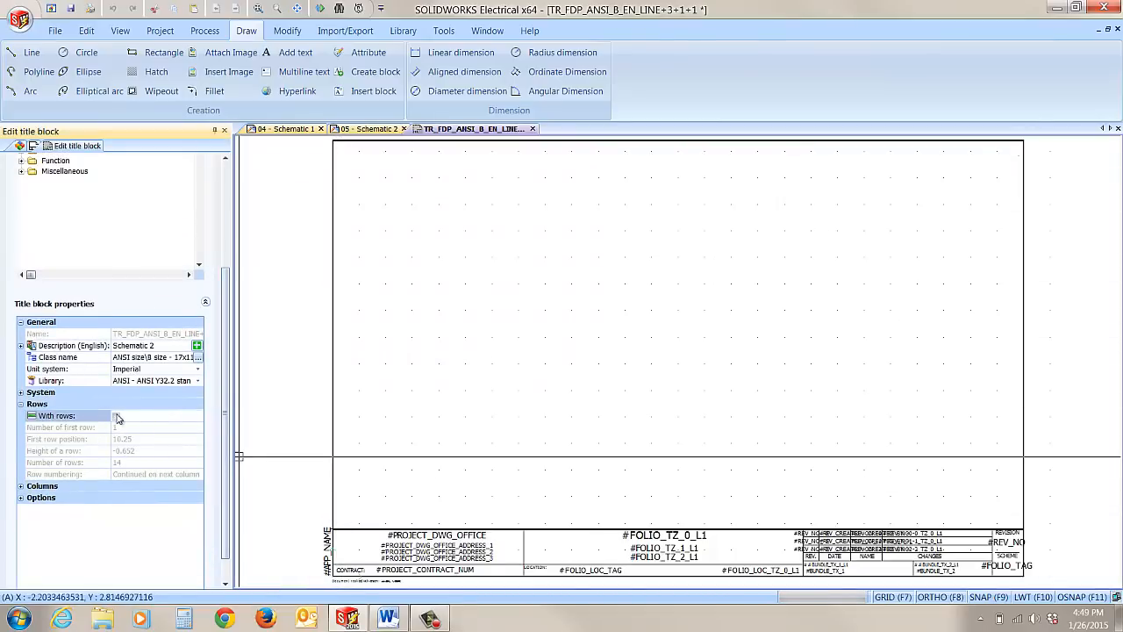
{"action": "left_click", "coordinate": [118, 414]}
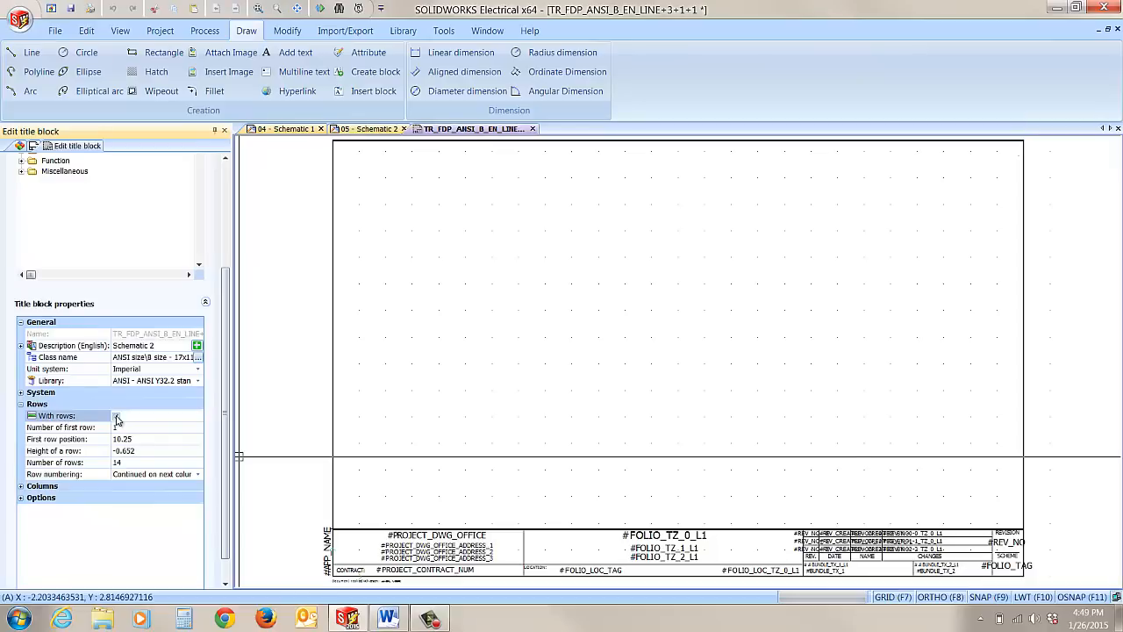
{"action": "left_click", "coordinate": [116, 414]}
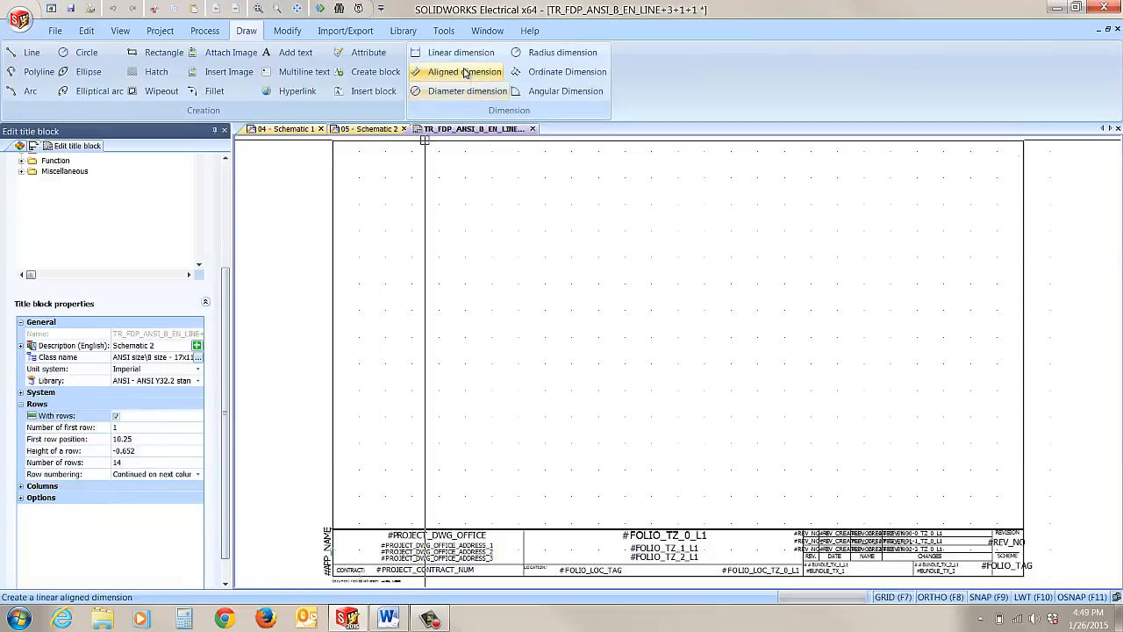
Place a 10.25 linear dimension spanning the sheet frame's full height.
{"action": "left_click", "coordinate": [459, 52]}
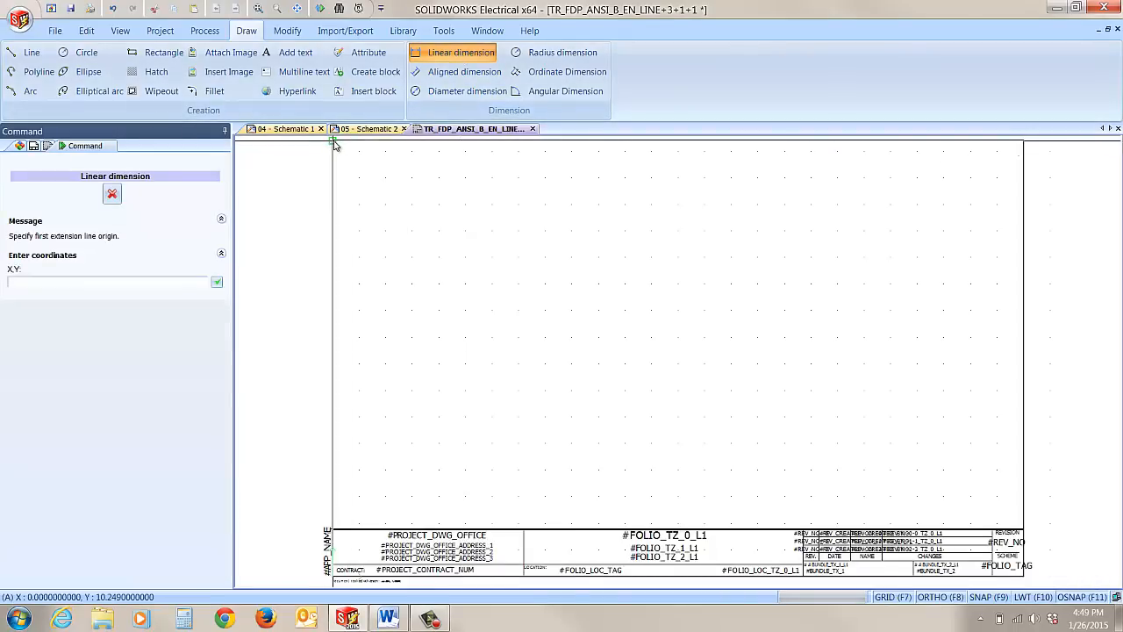
{"action": "left_click", "coordinate": [332, 142]}
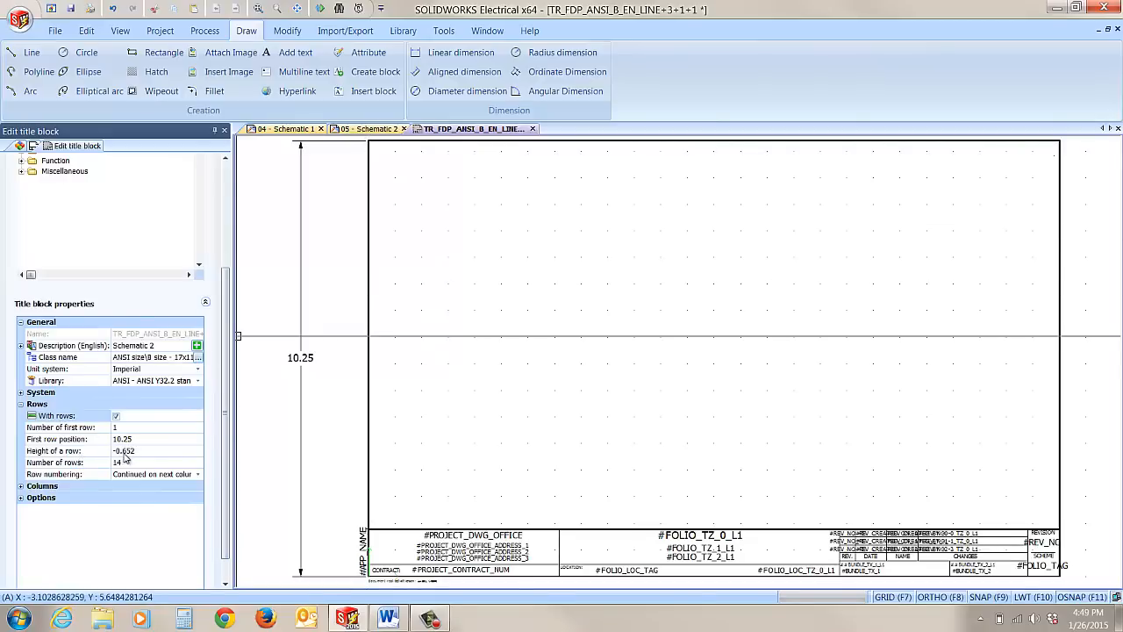
{"action": "mouse_move", "coordinate": [133, 458]}
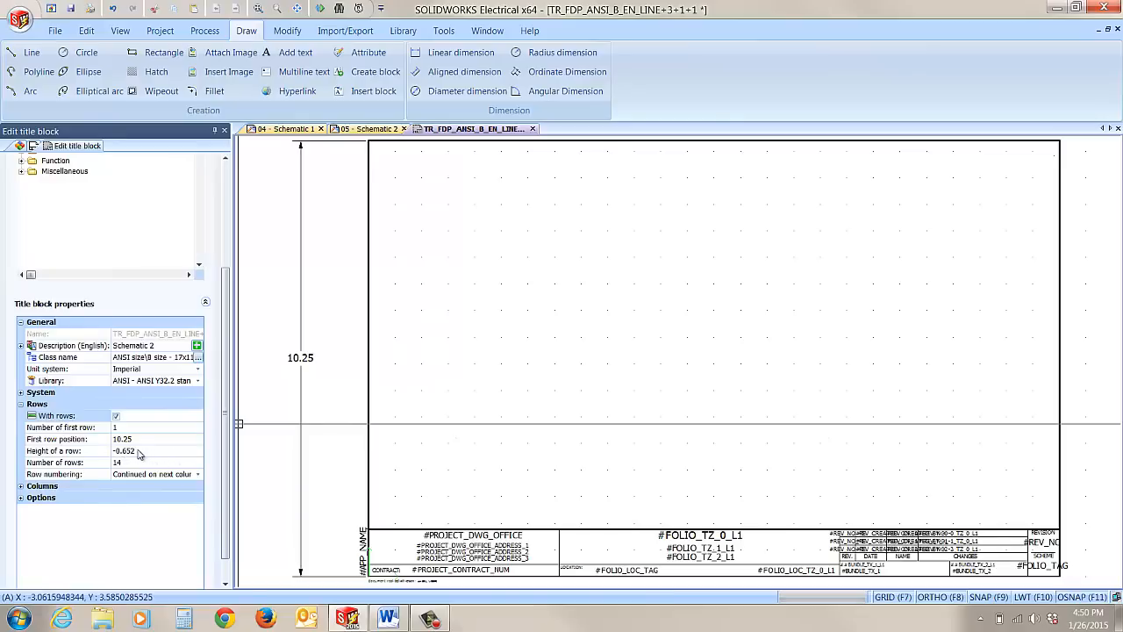
{"action": "mouse_move", "coordinate": [123, 467]}
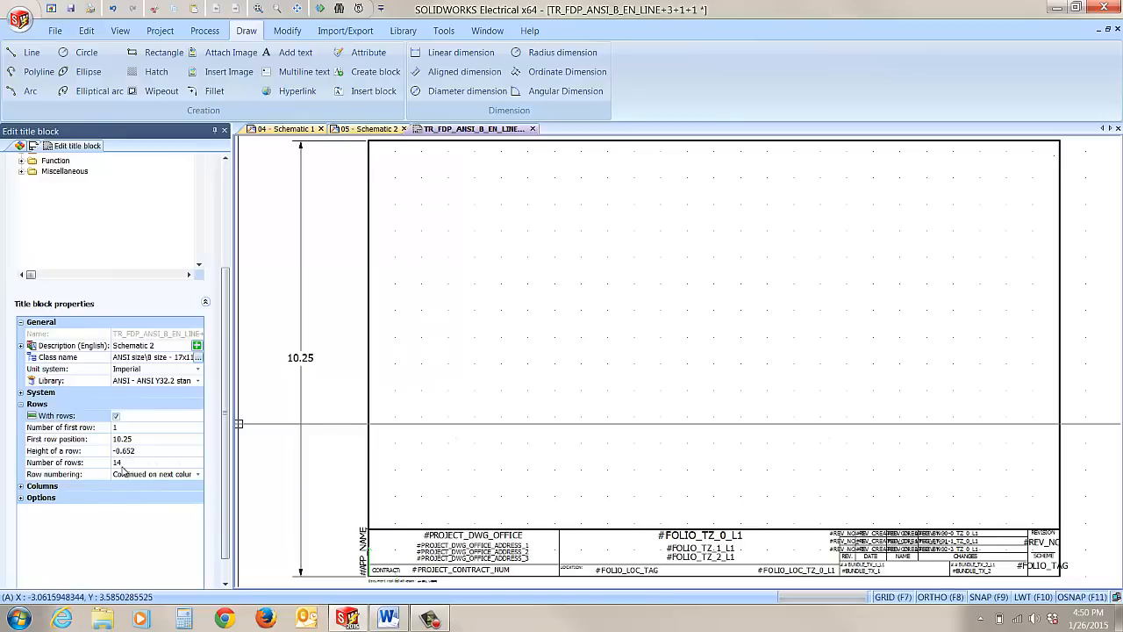
{"action": "mouse_move", "coordinate": [112, 470]}
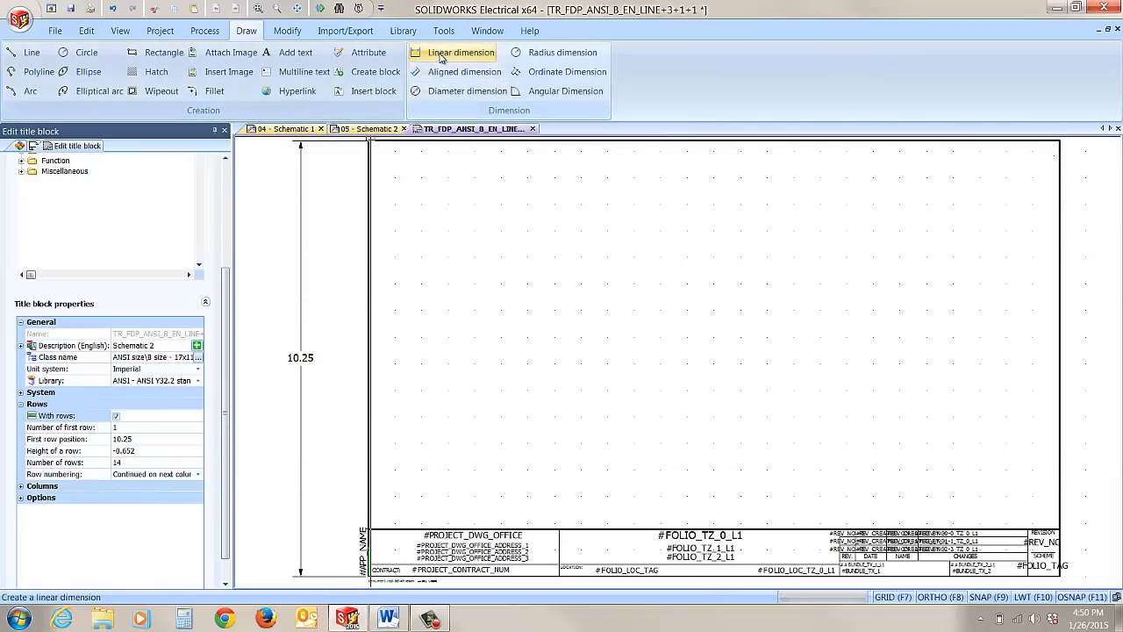
Dimension the 9.14 area above the title block and divide it by 14 for a 0.6528 row height.
{"action": "left_click", "coordinate": [460, 53]}
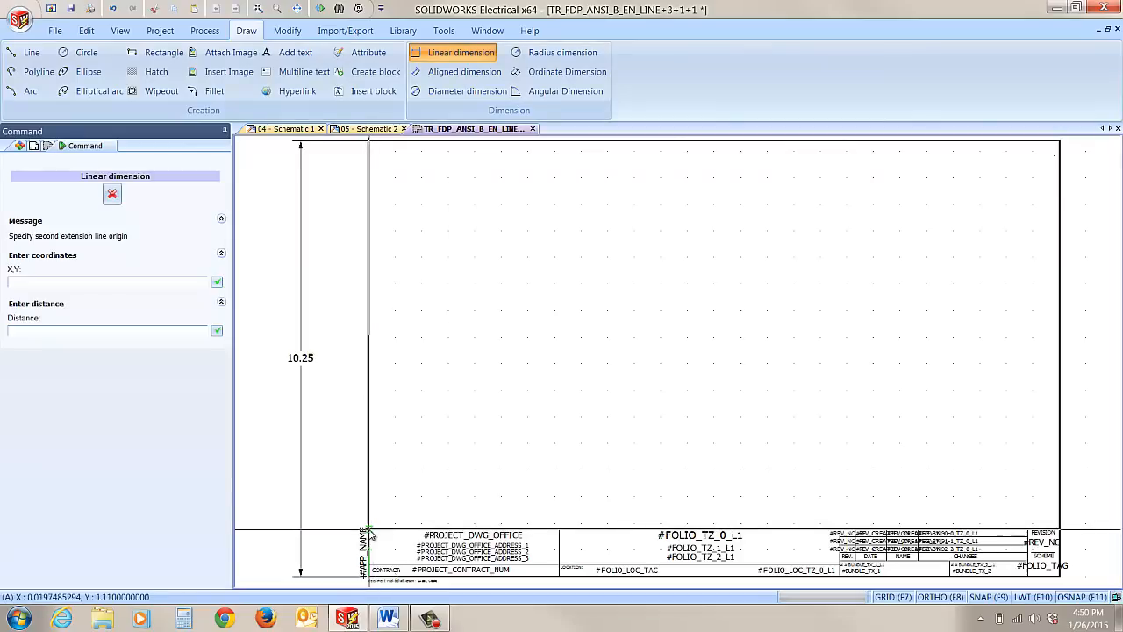
{"action": "left_click", "coordinate": [369, 533]}
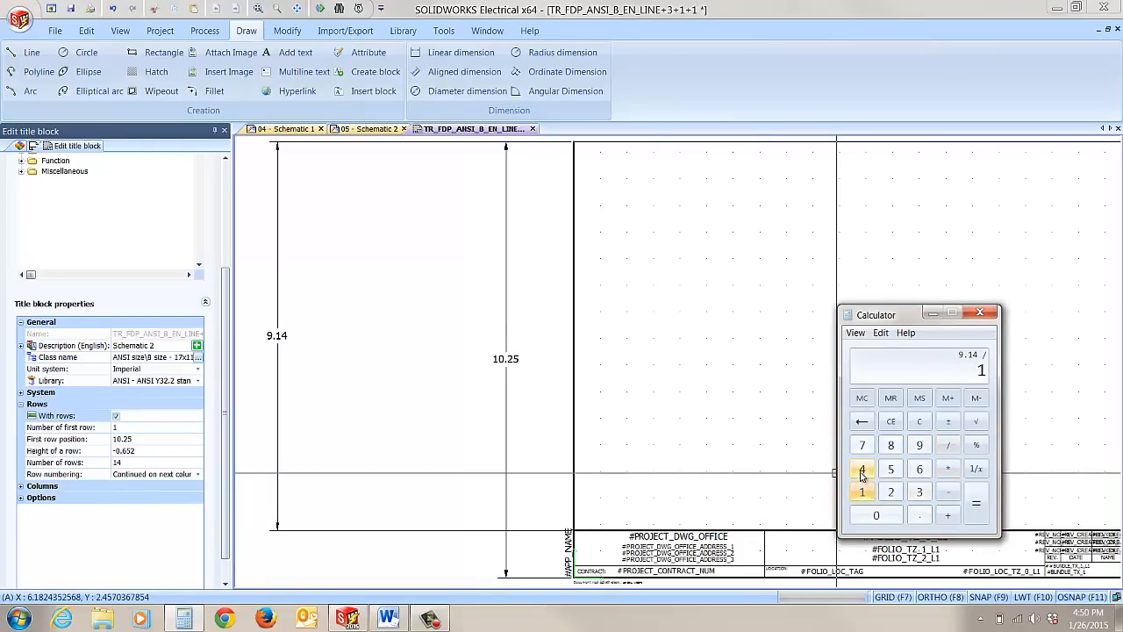
{"action": "left_click", "coordinate": [975, 502]}
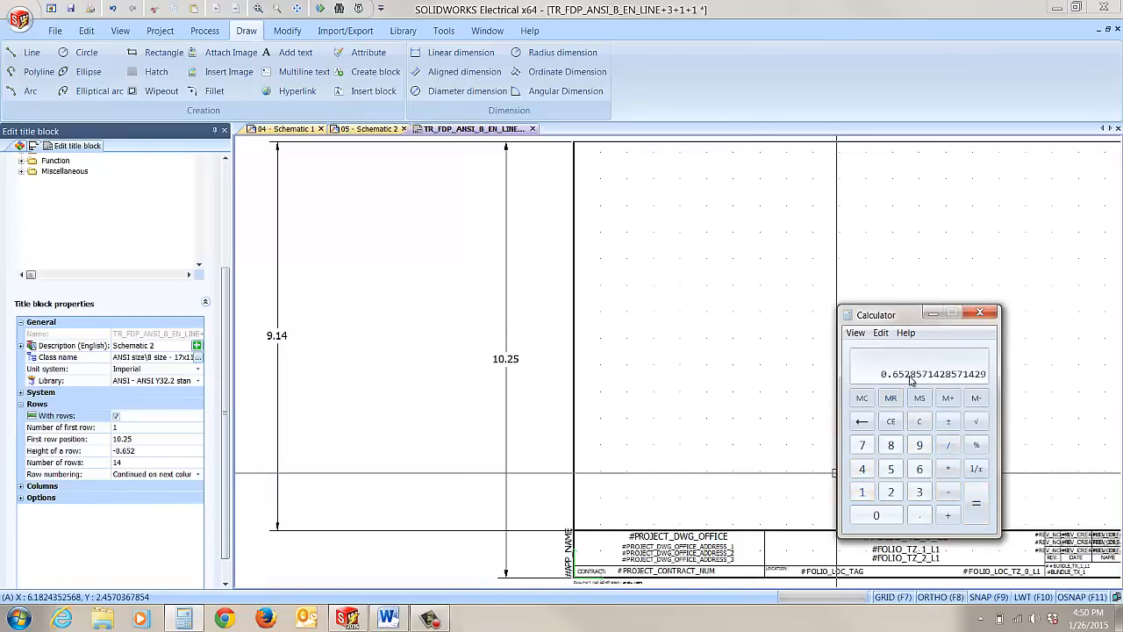
{"action": "mouse_move", "coordinate": [931, 312]}
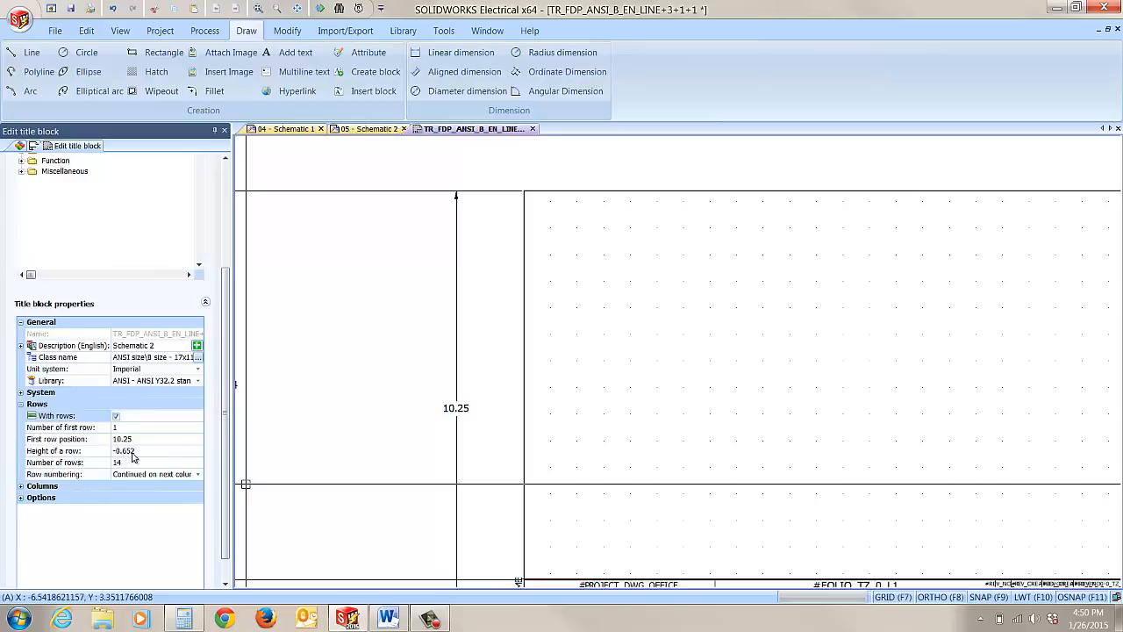
{"action": "mouse_move", "coordinate": [129, 460]}
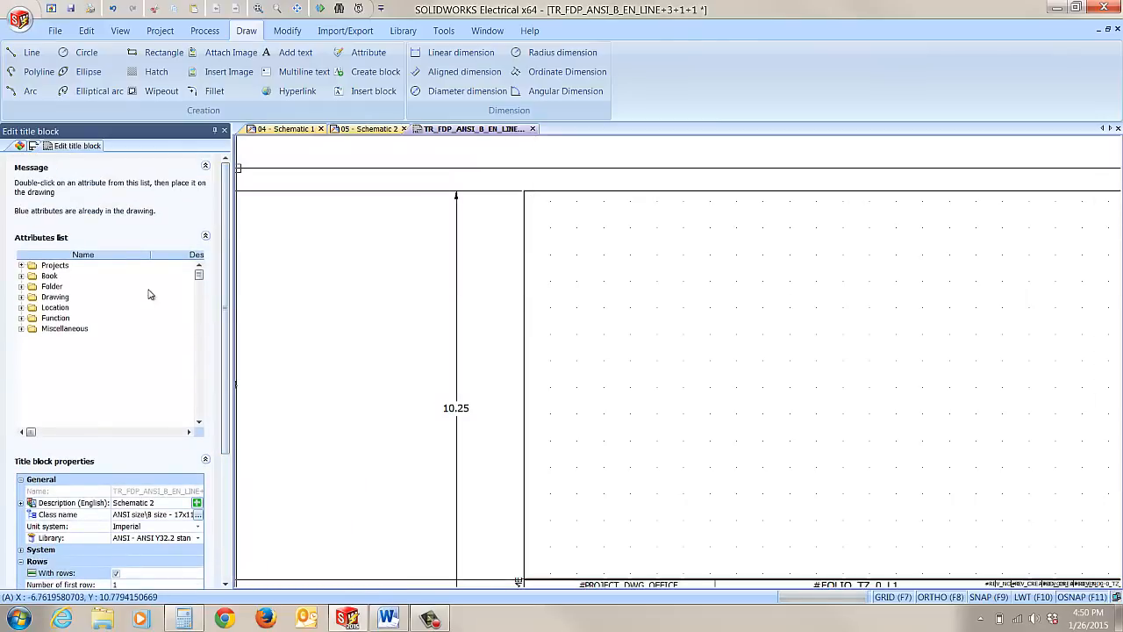
{"action": "mouse_move", "coordinate": [447, 237]}
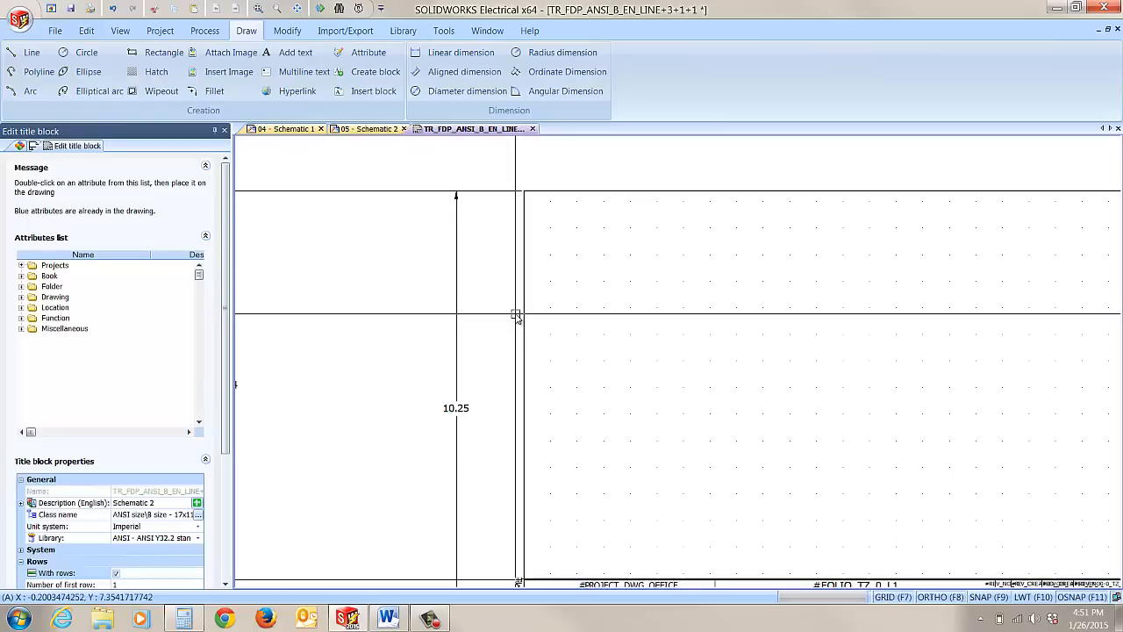
Mark the 0.65 row height and draw a short horizontal row line at the left border.
{"action": "left_click", "coordinate": [460, 52]}
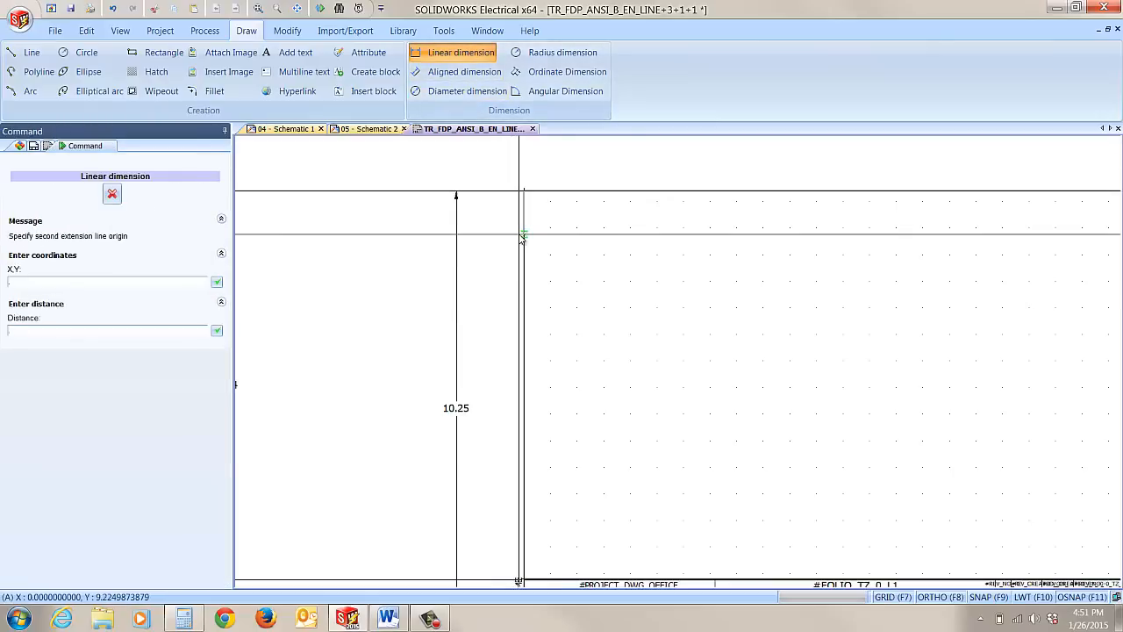
{"action": "left_click", "coordinate": [523, 236]}
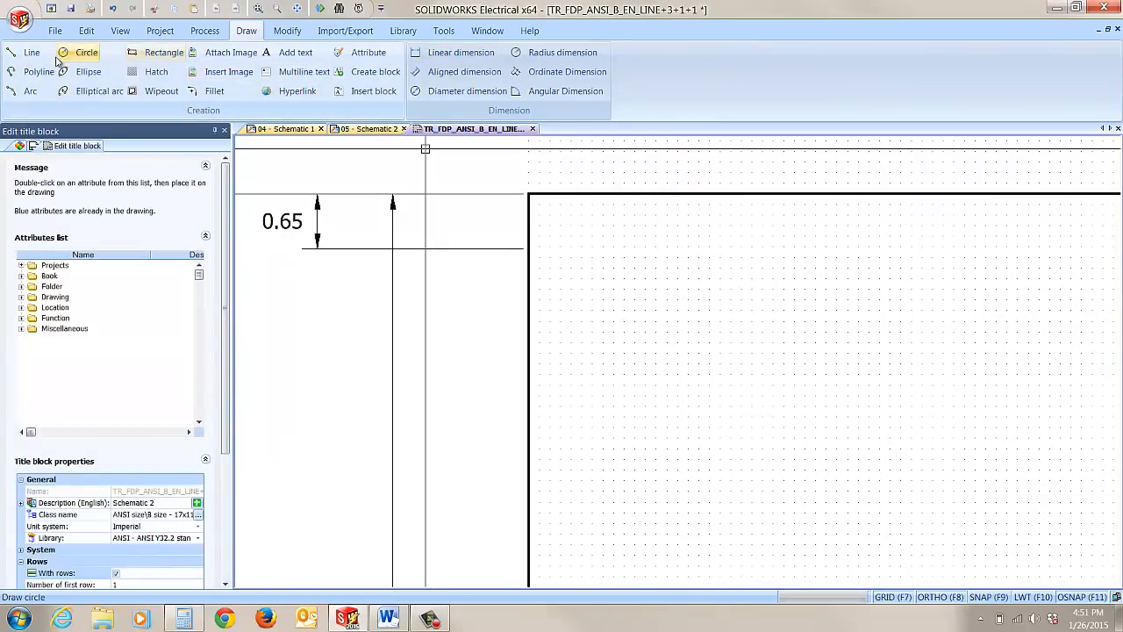
{"action": "left_click", "coordinate": [31, 53]}
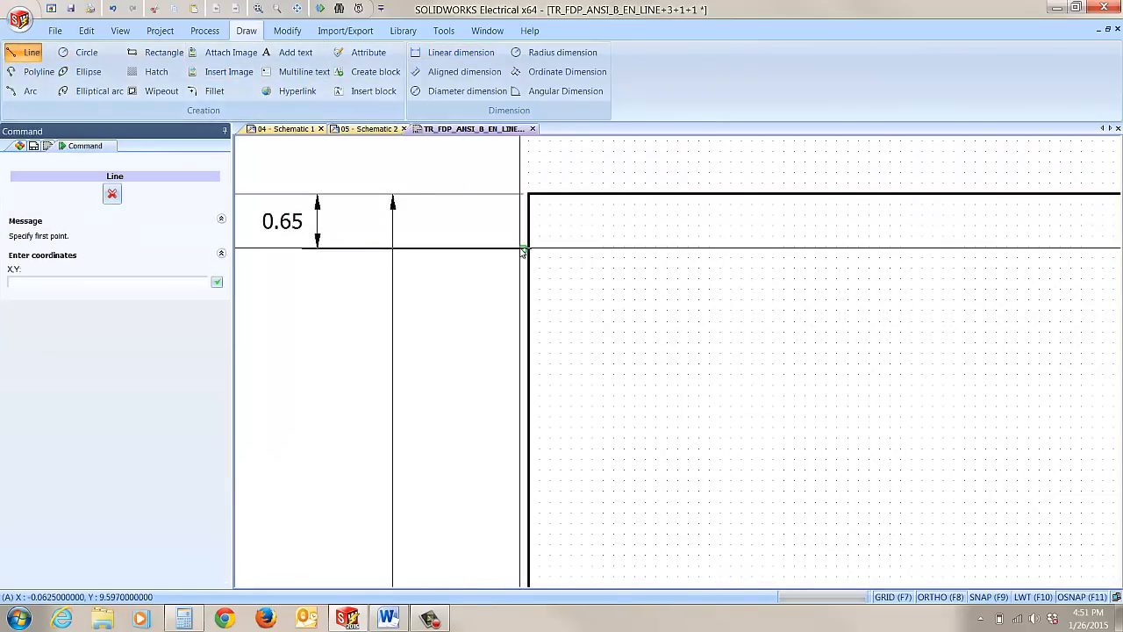
{"action": "left_click", "coordinate": [523, 249]}
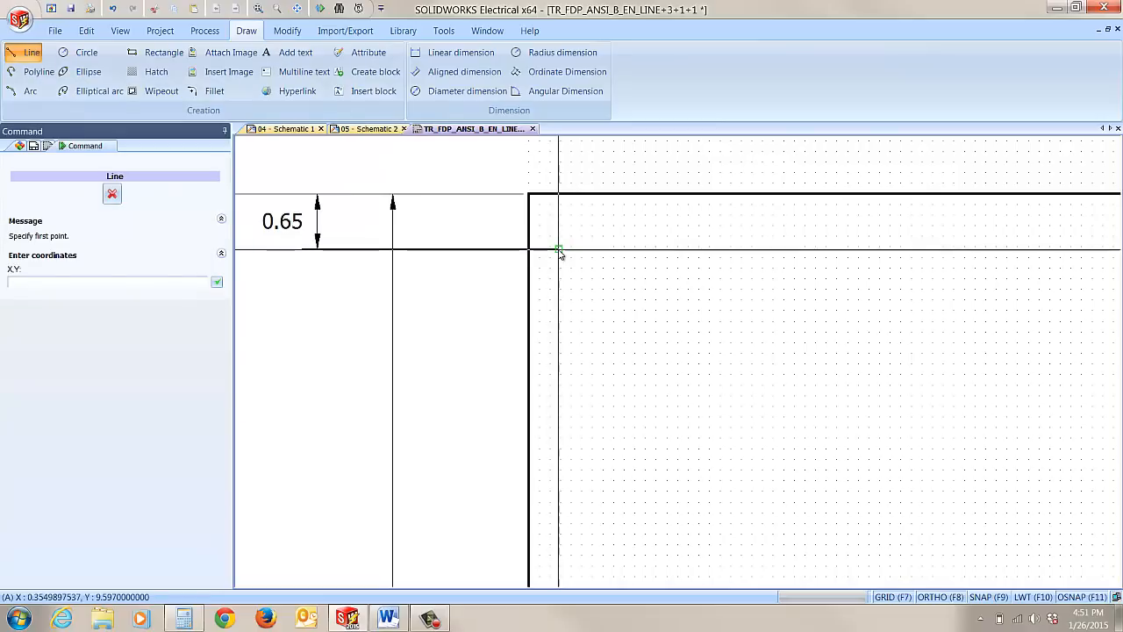
{"action": "left_click", "coordinate": [558, 249]}
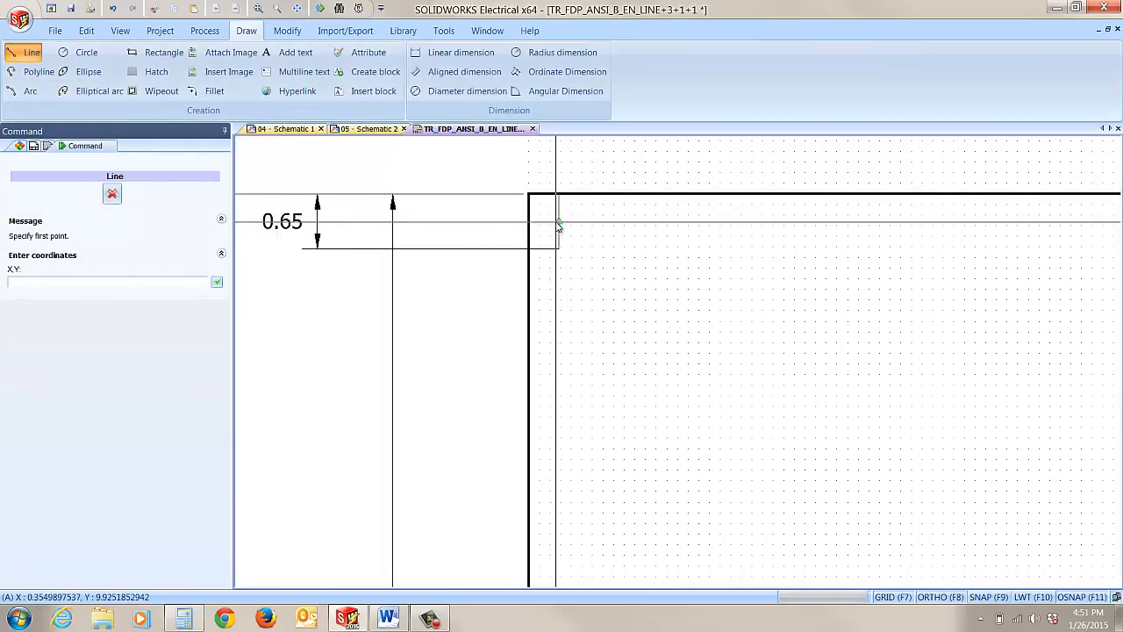
{"action": "left_click", "coordinate": [558, 221]}
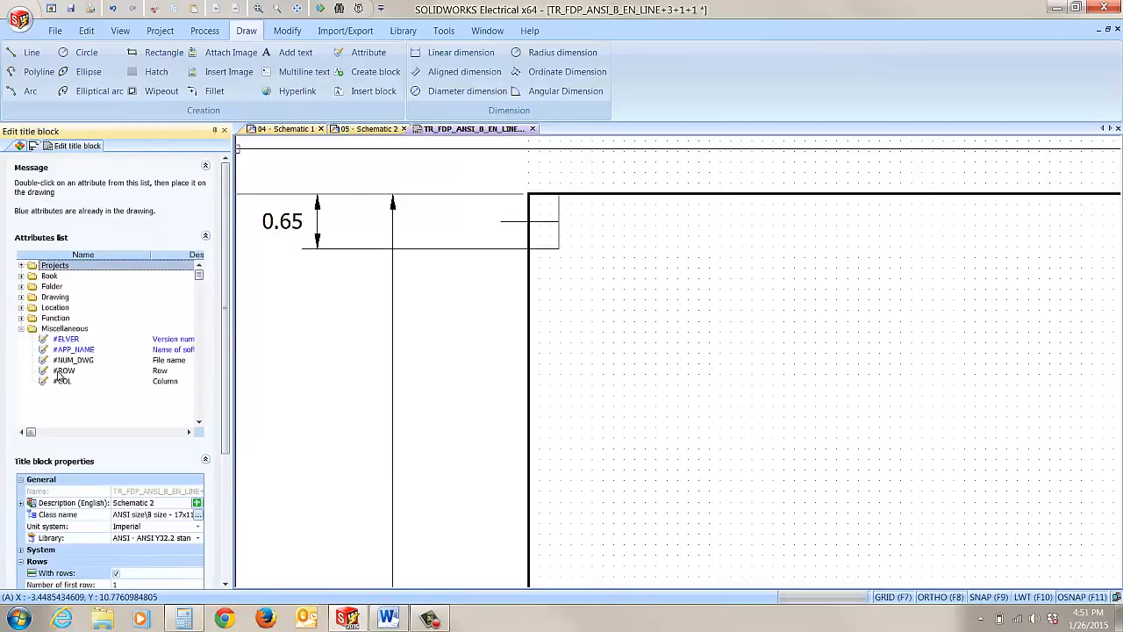
Place the #ROW attribute in the first row cell with Middle Center justification.
{"action": "left_click", "coordinate": [67, 369]}
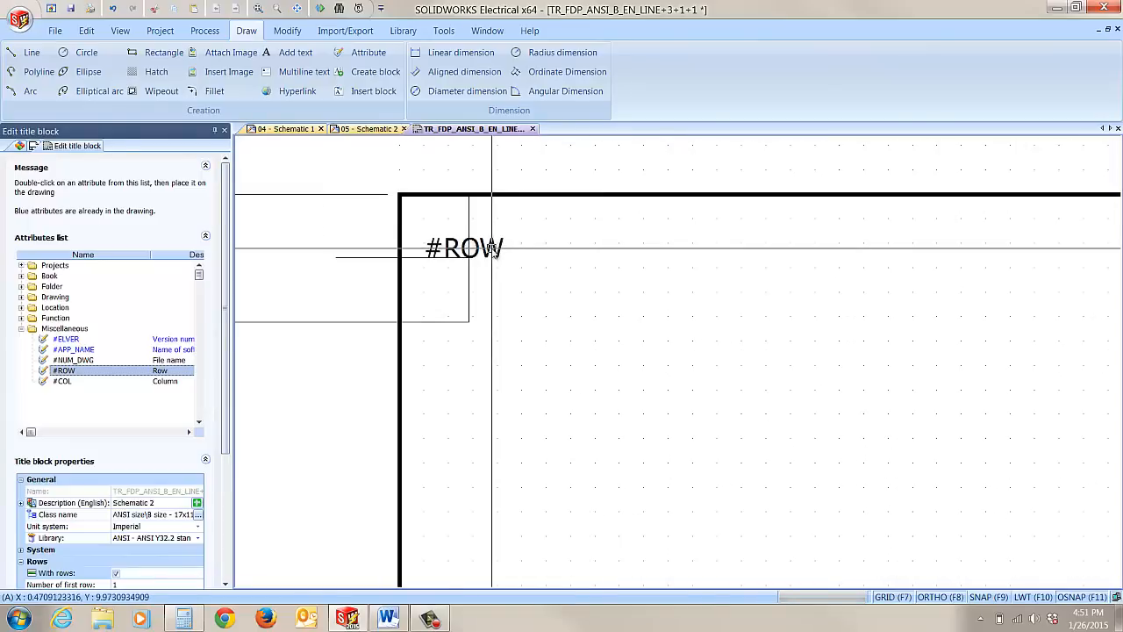
{"action": "right_click", "coordinate": [425, 256]}
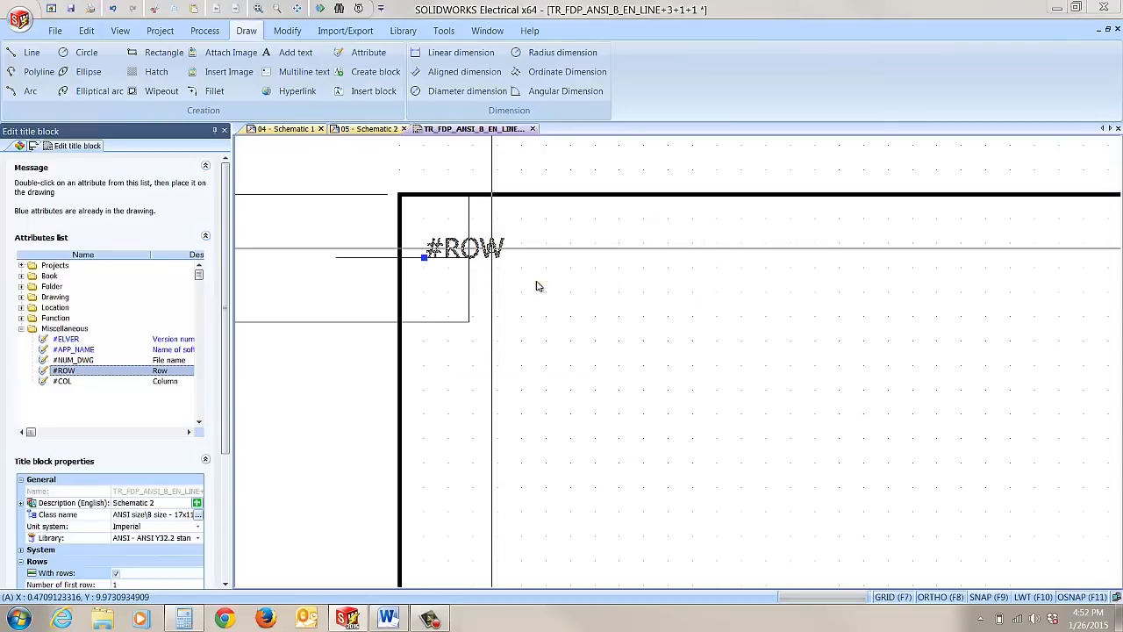
{"action": "double_click", "coordinate": [465, 249]}
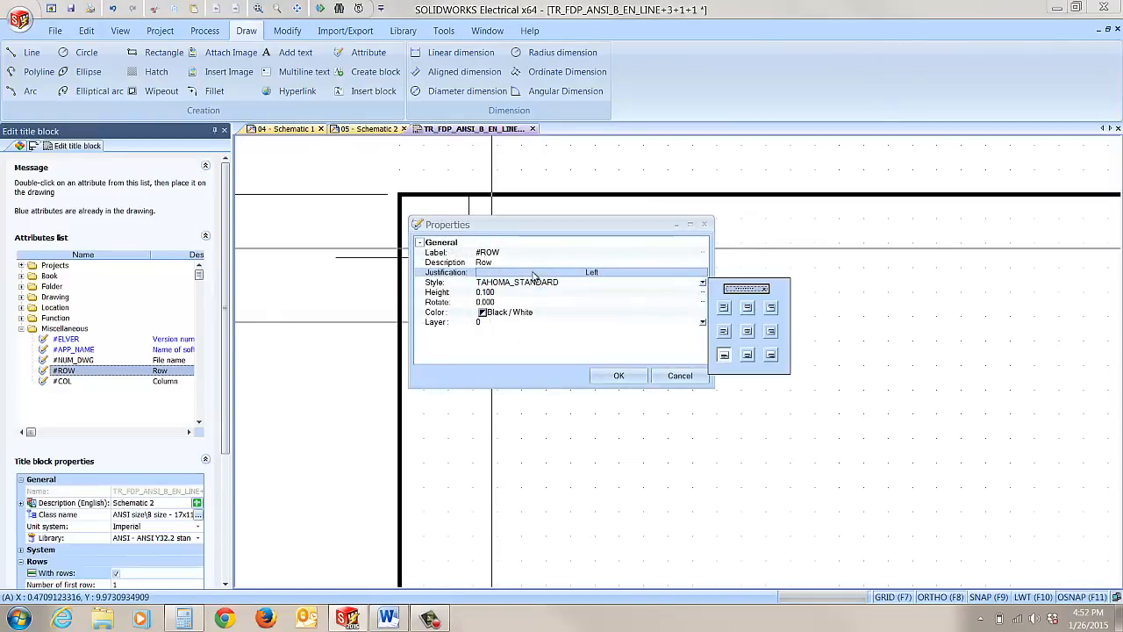
{"action": "left_click", "coordinate": [747, 330]}
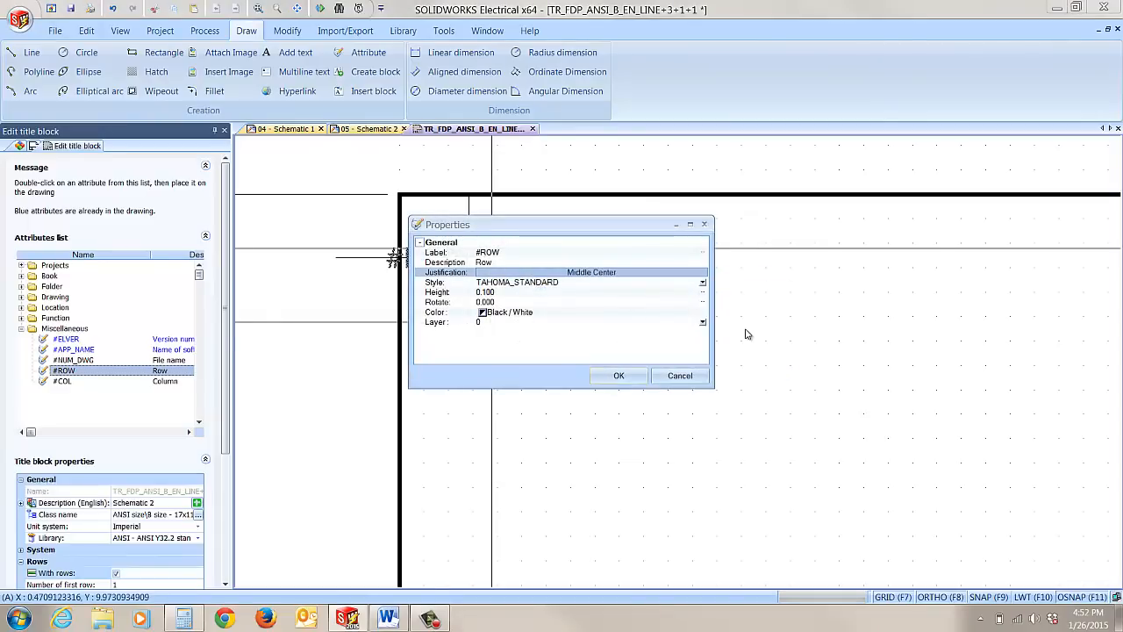
{"action": "left_click", "coordinate": [618, 376]}
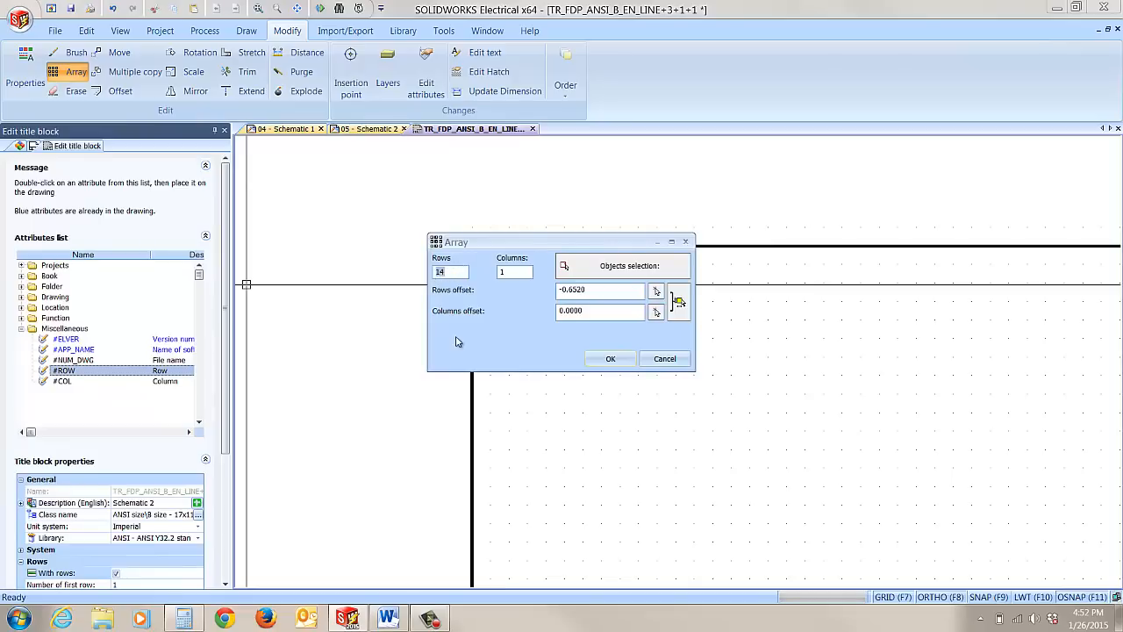
{"action": "mouse_move", "coordinate": [513, 330]}
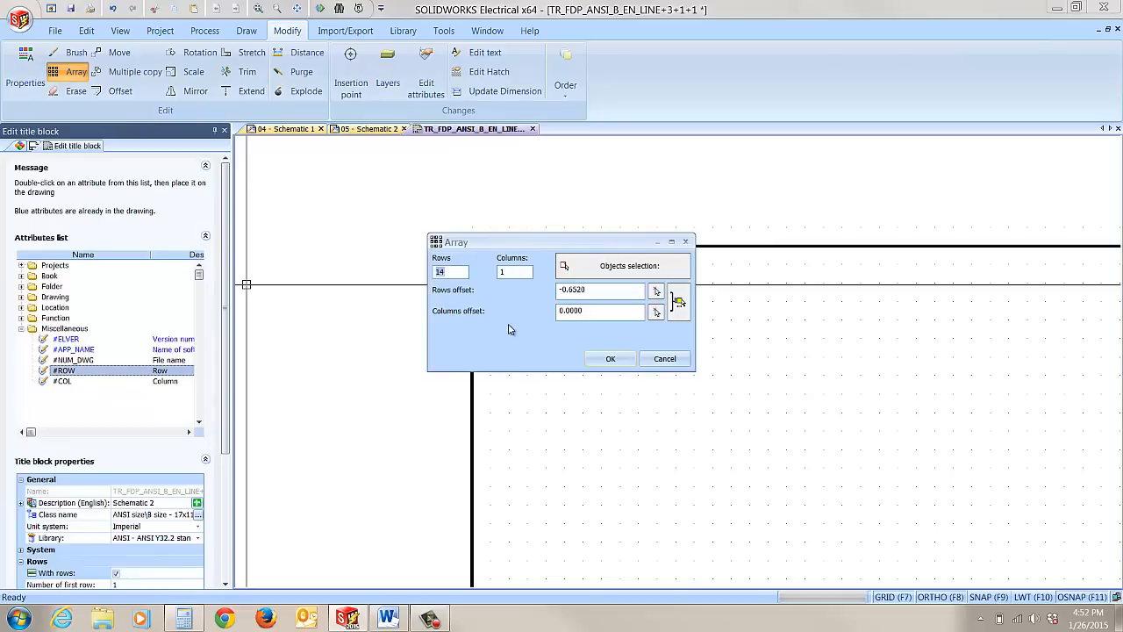
{"action": "mouse_move", "coordinate": [500, 291]}
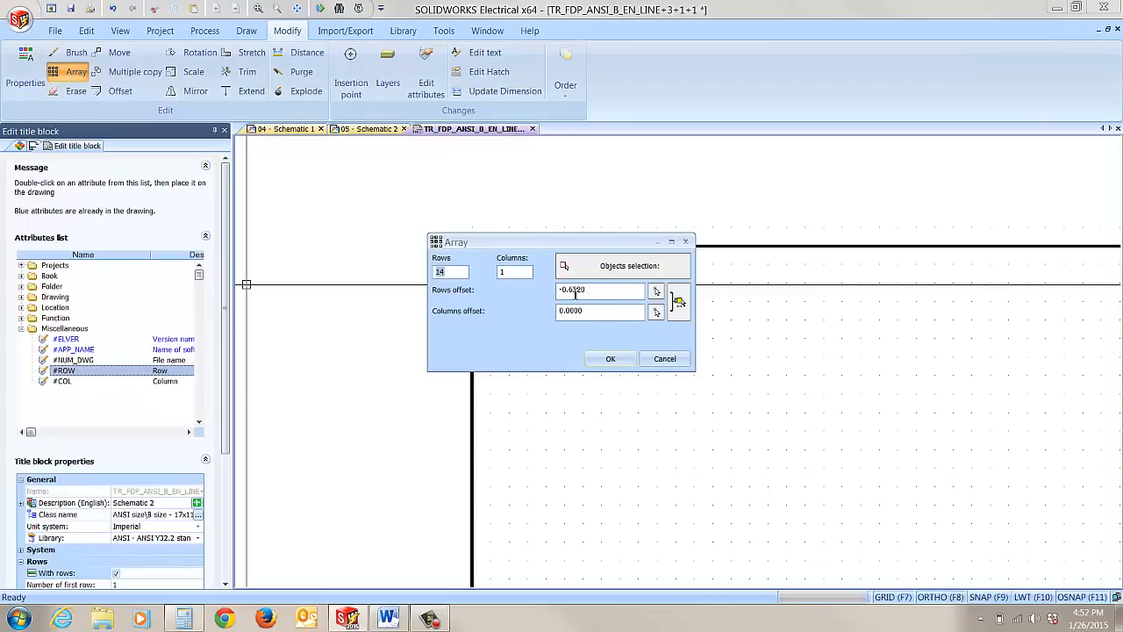
{"action": "mouse_move", "coordinate": [586, 298]}
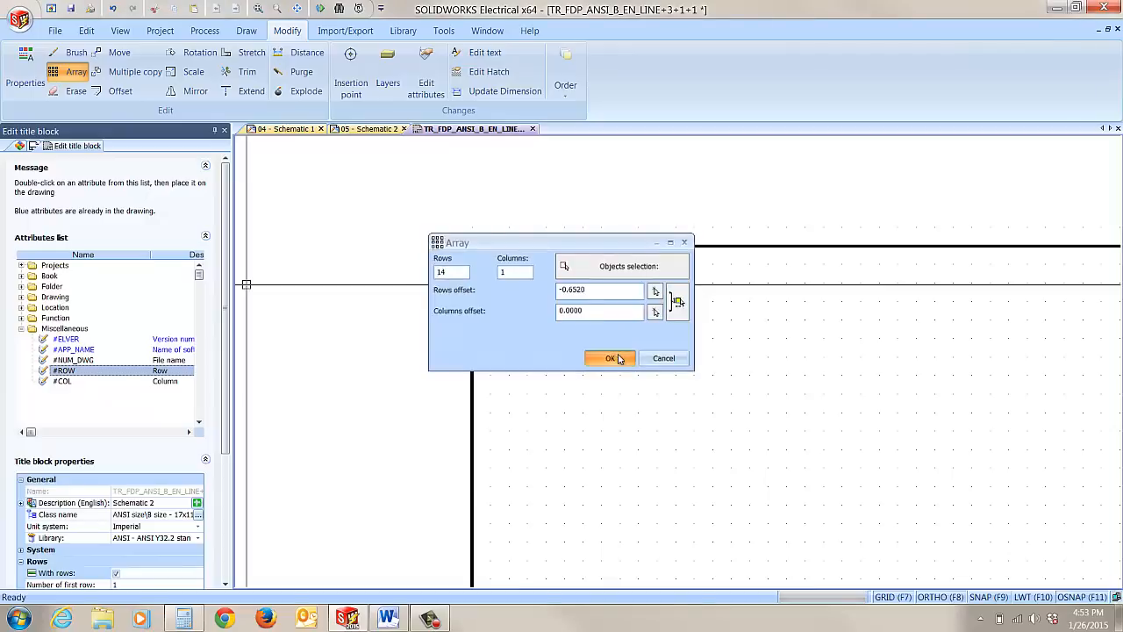
Array the row line and #ROW attribute as 14 rows, 1 column, offset -0.6528.
{"action": "left_click", "coordinate": [611, 358]}
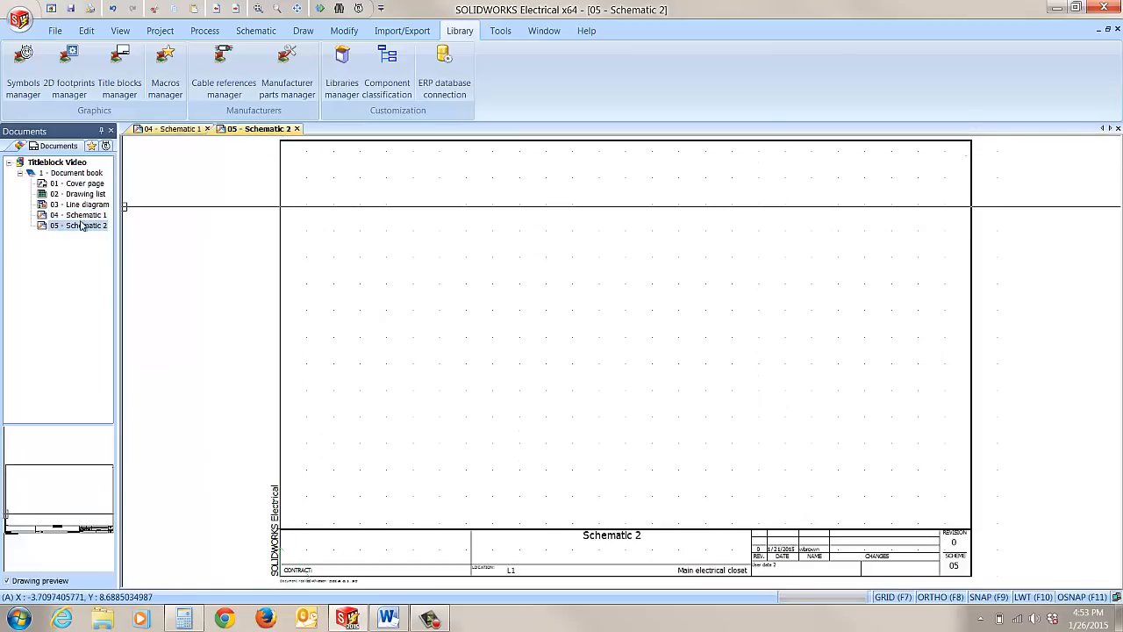
Assign the custom numbered-row title block to the Schematic 2 page.
{"action": "right_click", "coordinate": [84, 225]}
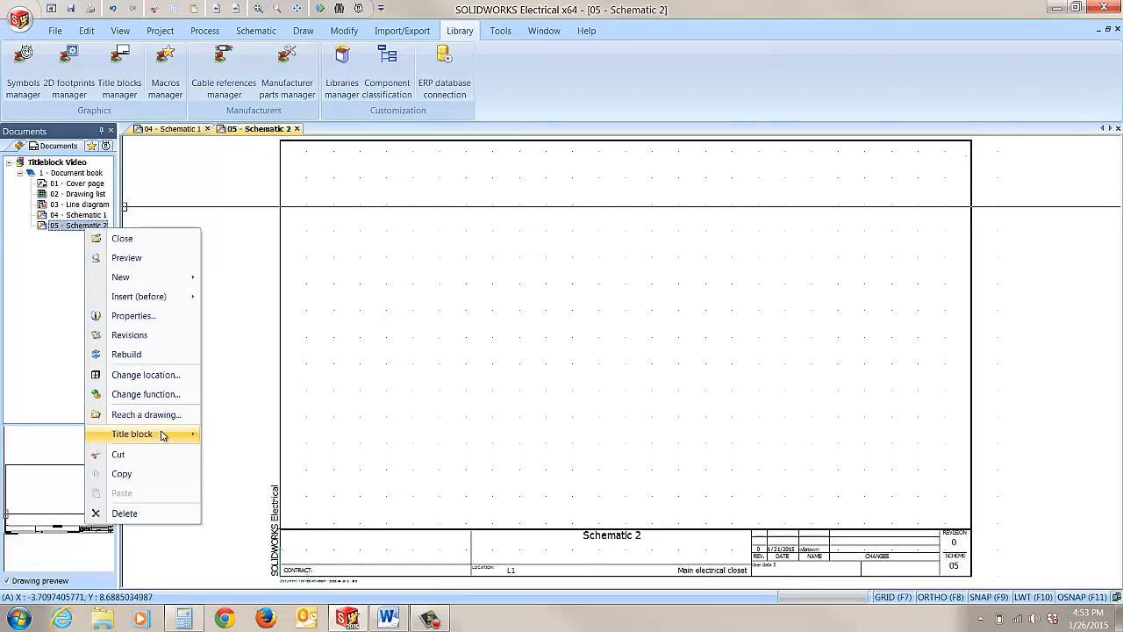
{"action": "left_click", "coordinate": [132, 434]}
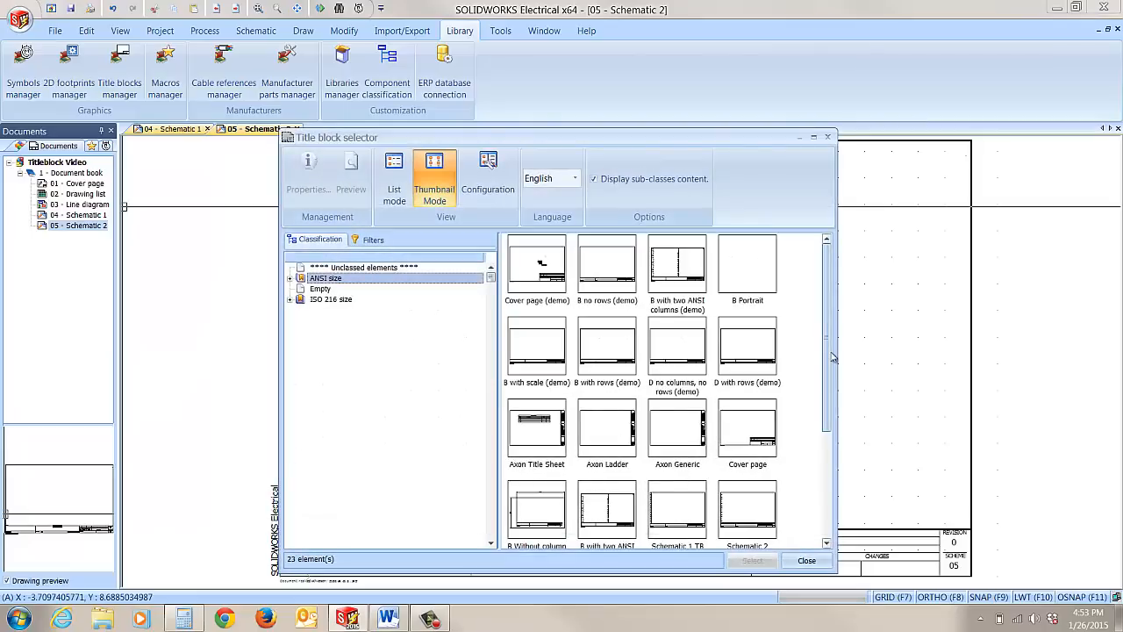
{"action": "scroll", "scroll_direction": "down", "scroll_amount": 3}
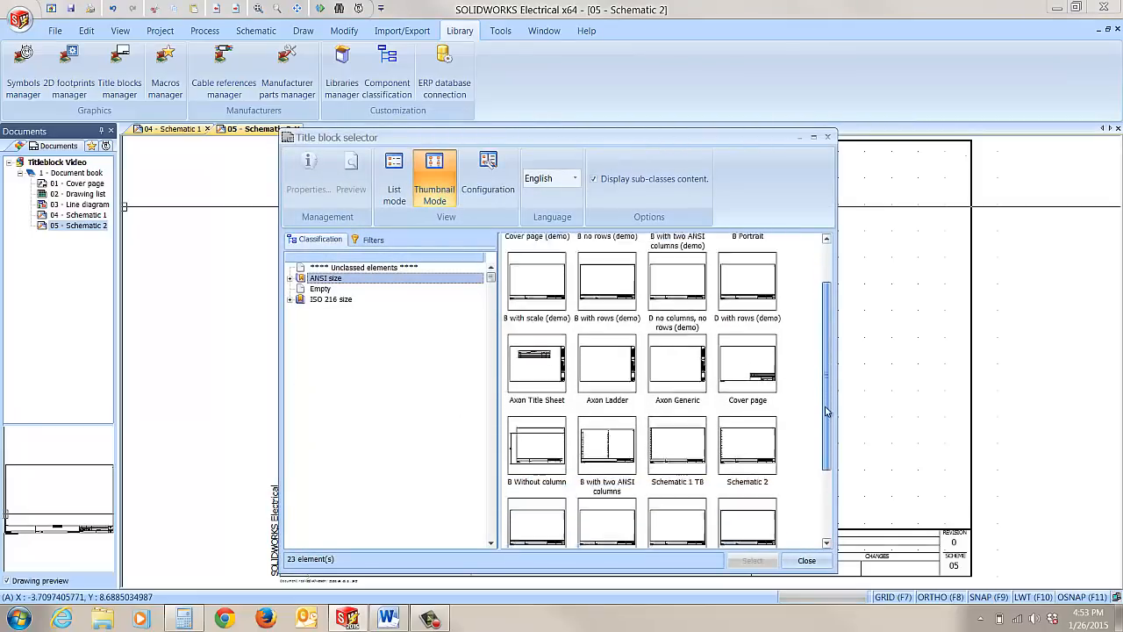
{"action": "left_click", "coordinate": [747, 400]}
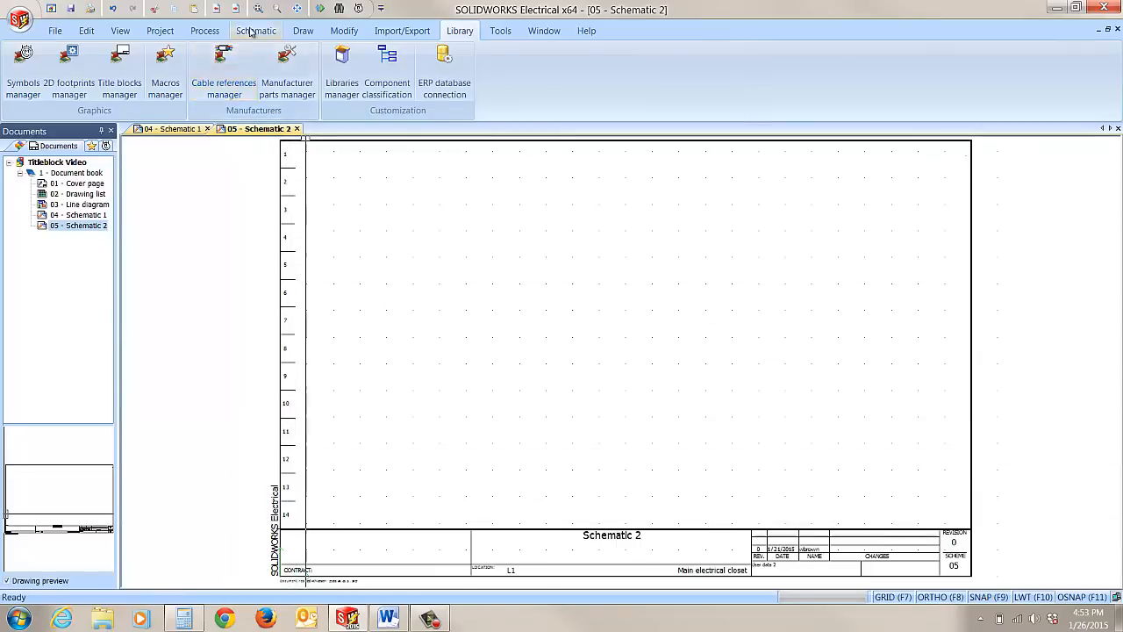
Draw three vertical phase wires down the left and horizontal branch wires at rows 3 to 5.
{"action": "left_click", "coordinate": [256, 30]}
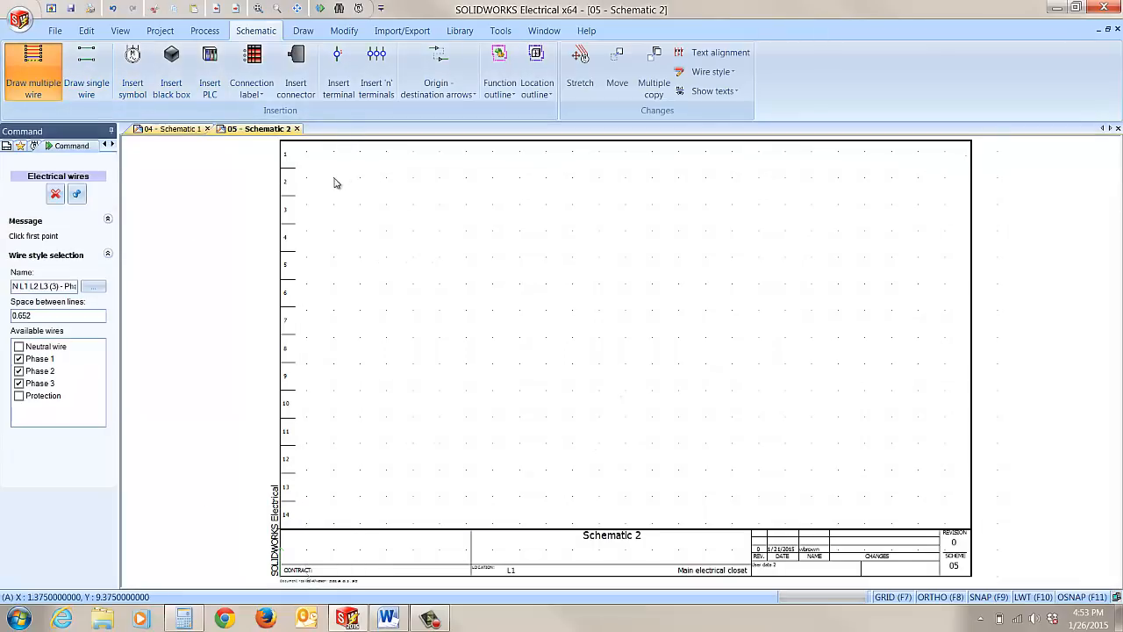
{"action": "left_click", "coordinate": [319, 186]}
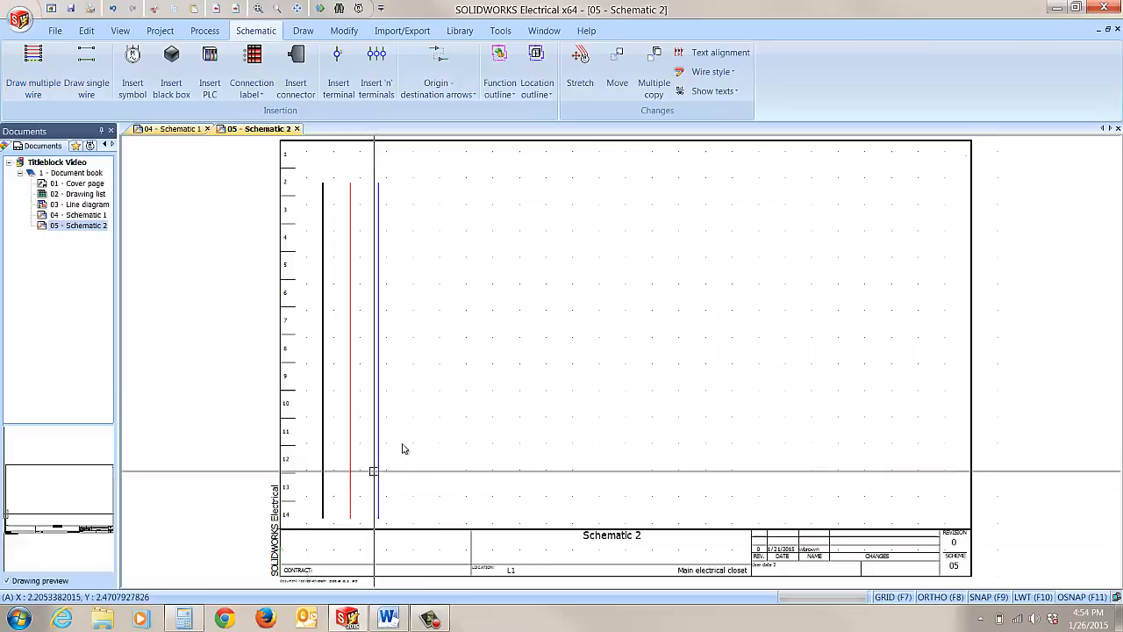
{"action": "left_click", "coordinate": [86, 74]}
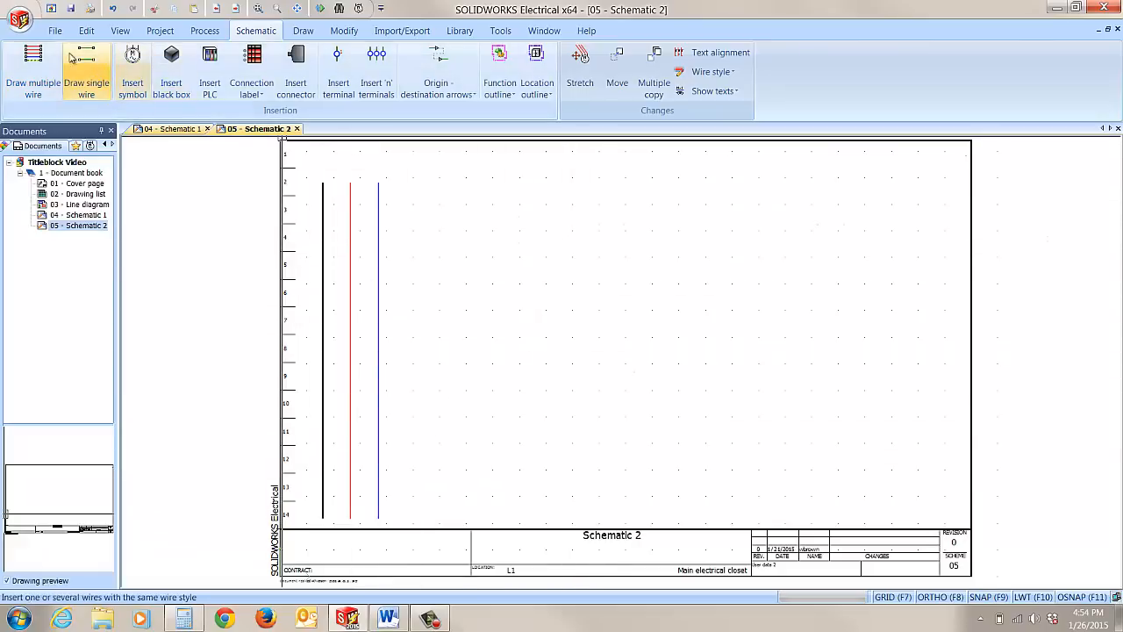
{"action": "left_click", "coordinate": [34, 73]}
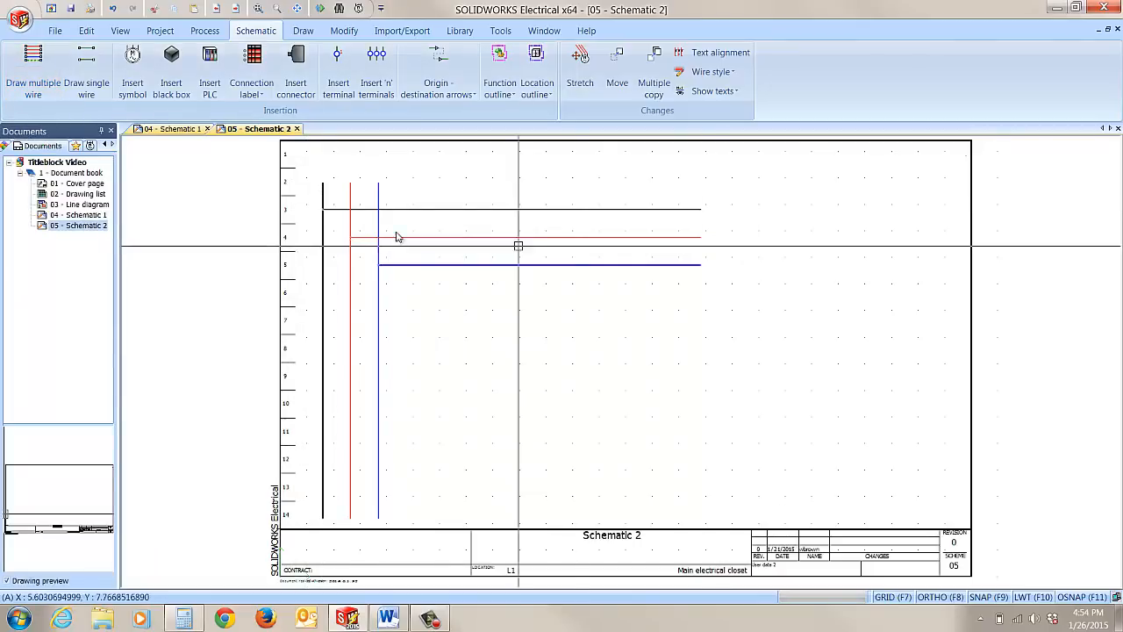
{"action": "left_click", "coordinate": [204, 30]}
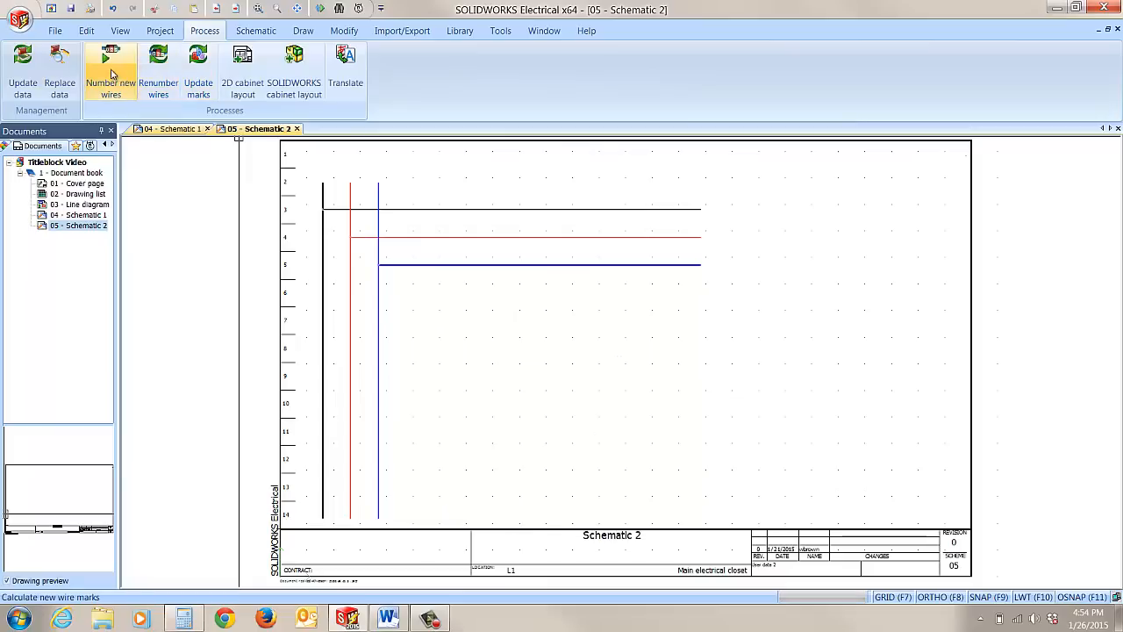
Number the new three-phase wires, then begin aligning their wire marks along a picked axis.
{"action": "left_click", "coordinate": [111, 71]}
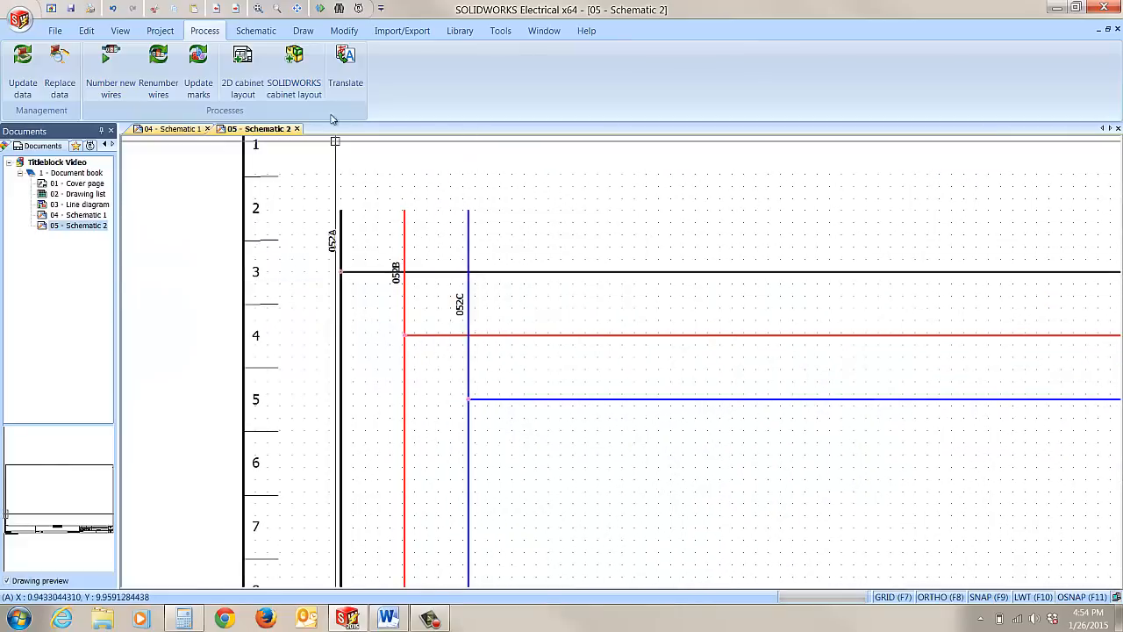
{"action": "left_click", "coordinate": [256, 30]}
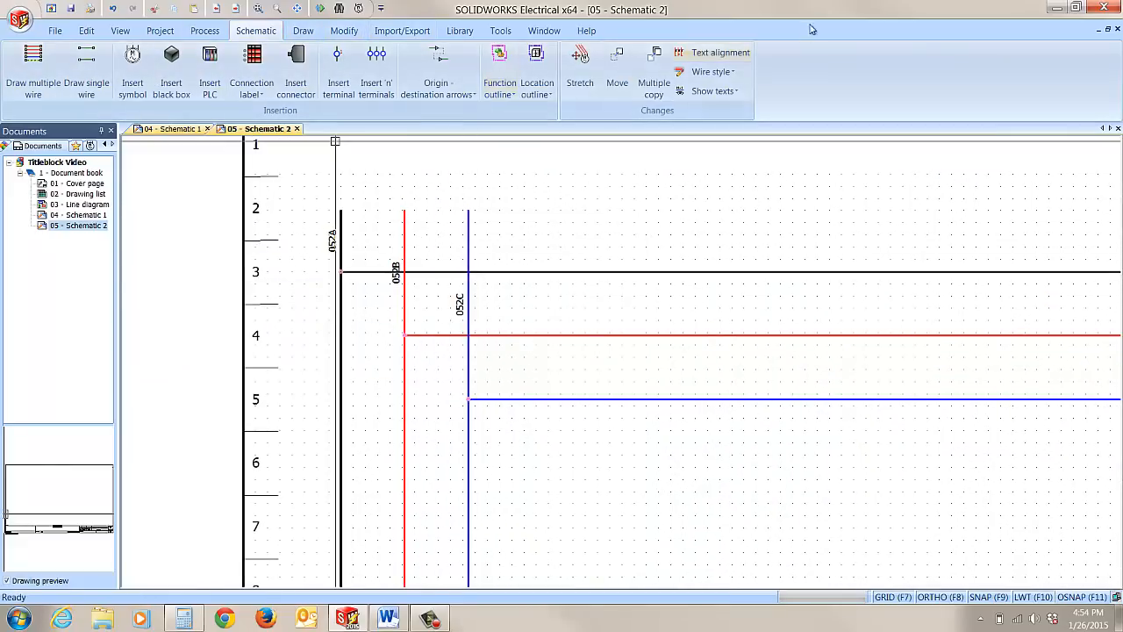
{"action": "left_click", "coordinate": [720, 52]}
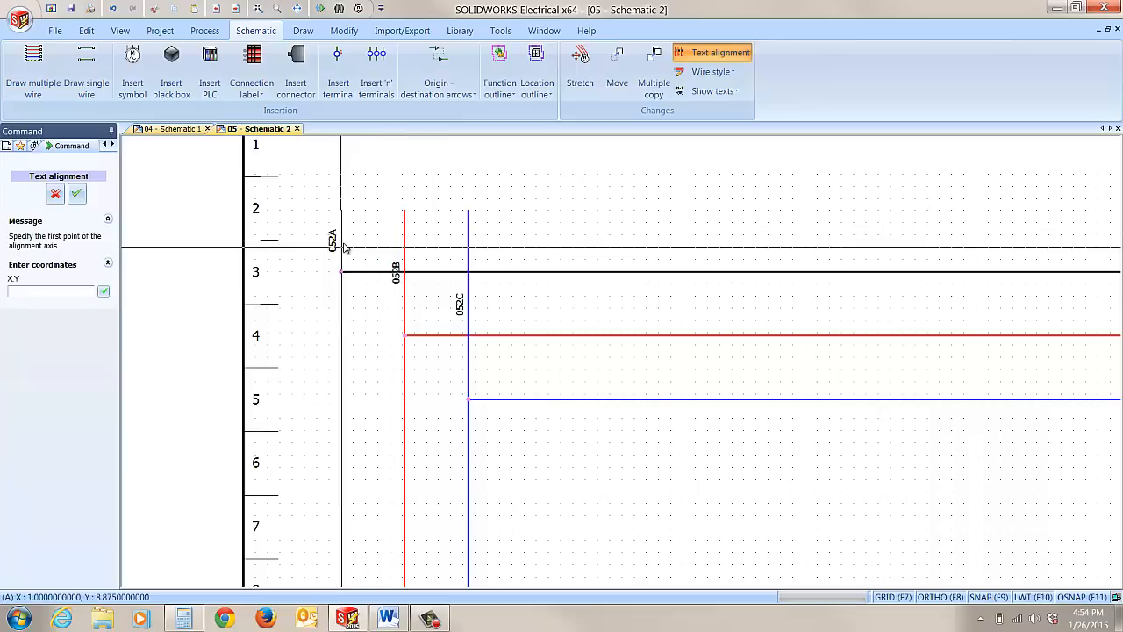
{"action": "left_click", "coordinate": [342, 242]}
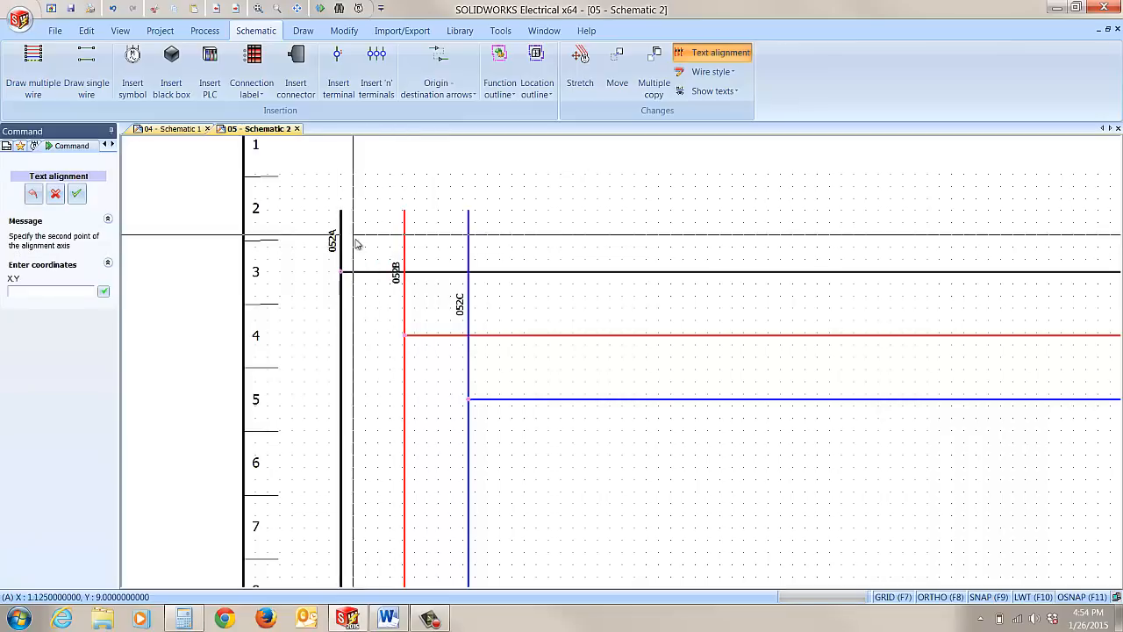